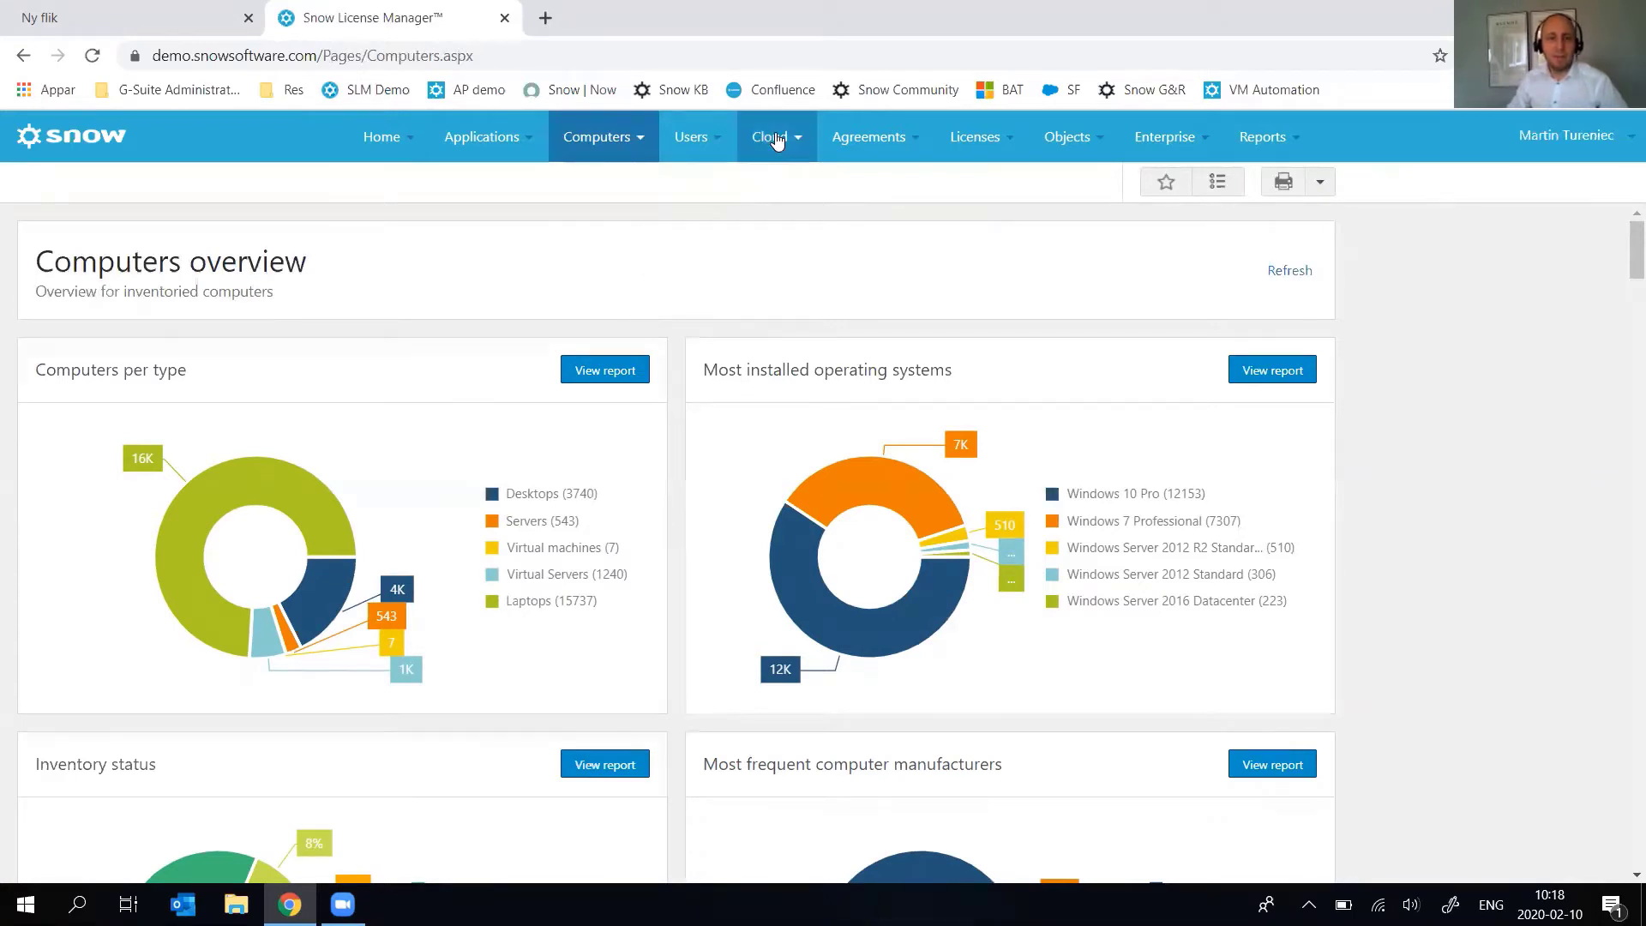
# Open the Adobe Creative Cloud dashboard from the Cloud menu.
pyautogui.click(770, 136)
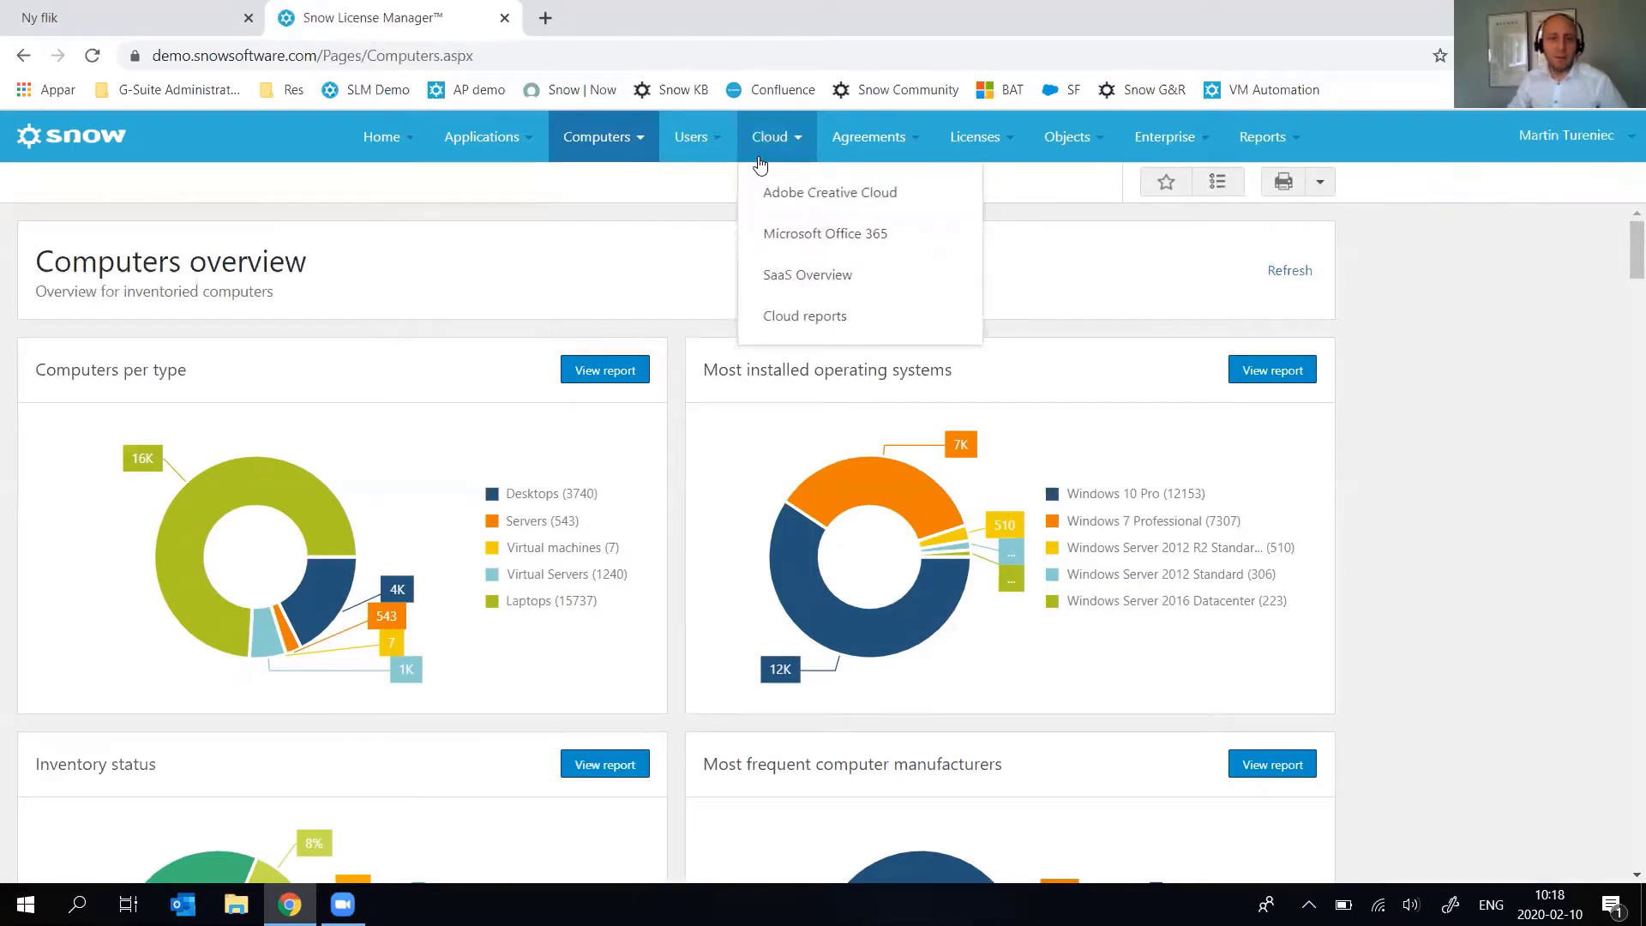
pyautogui.moveTo(829, 192)
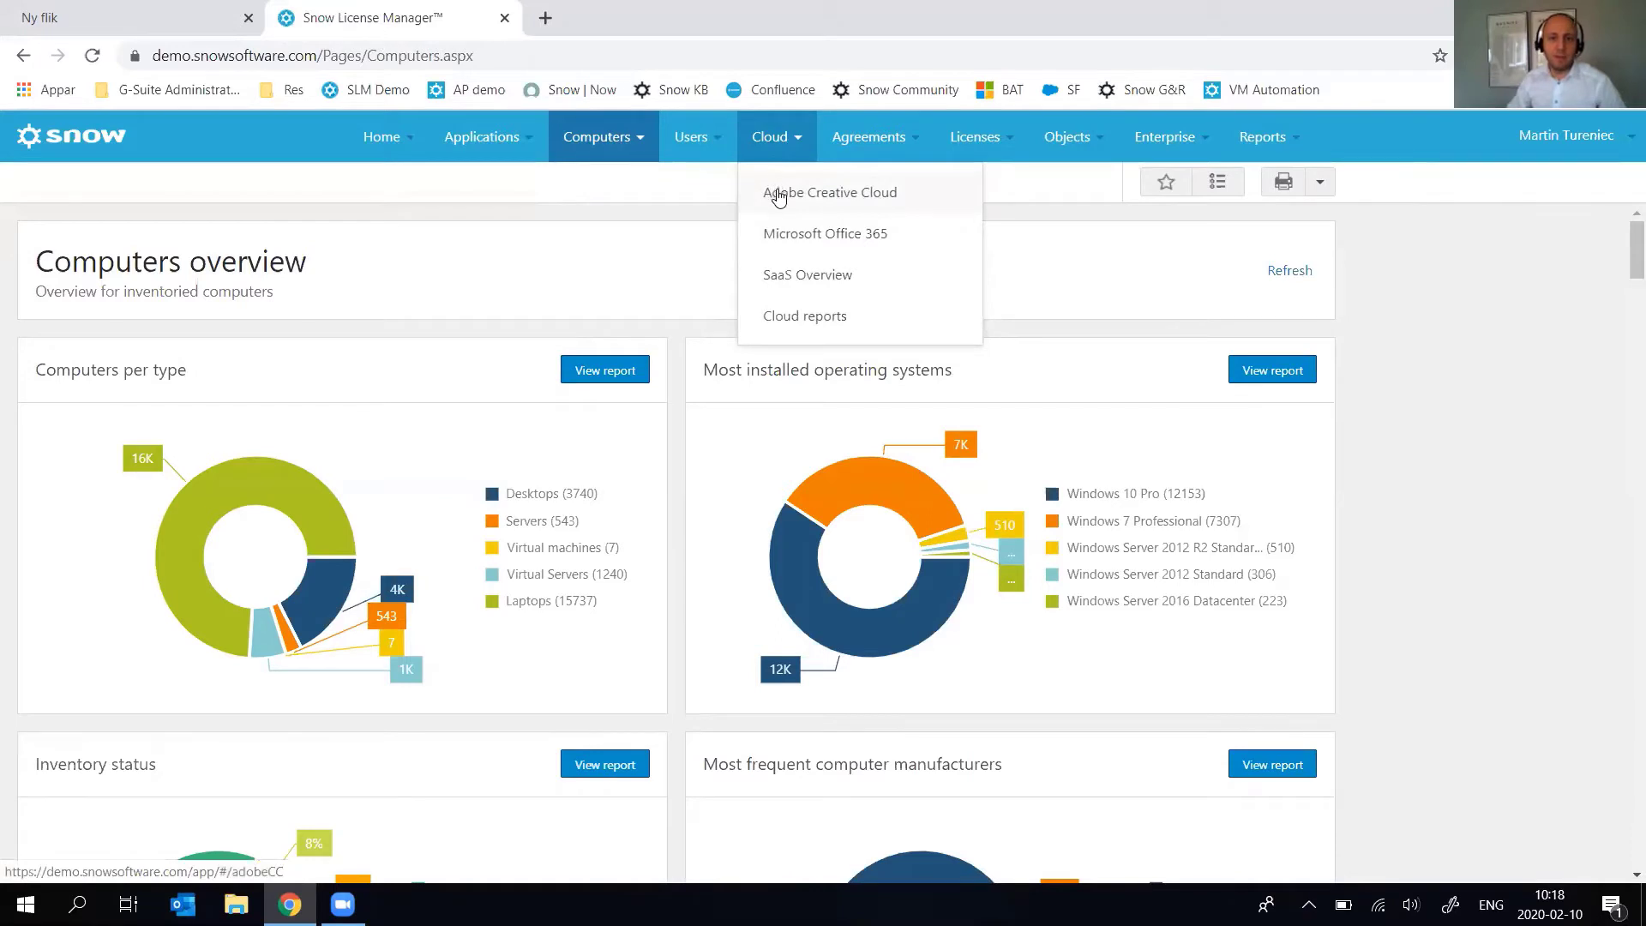
pyautogui.click(829, 192)
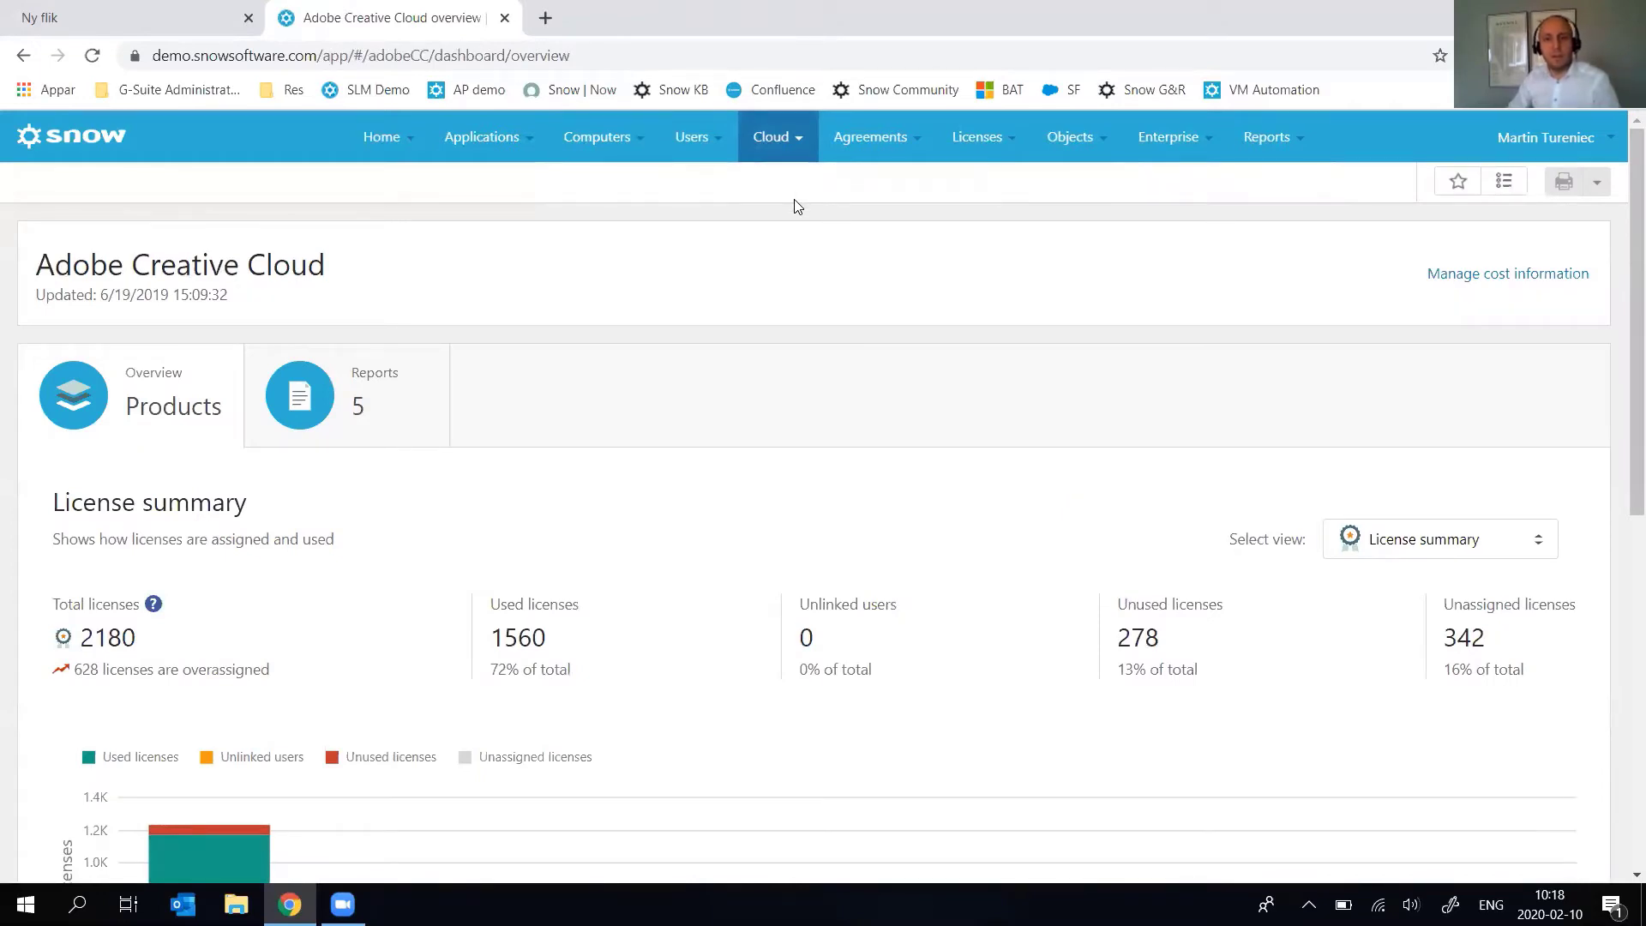
pyautogui.moveTo(664, 301)
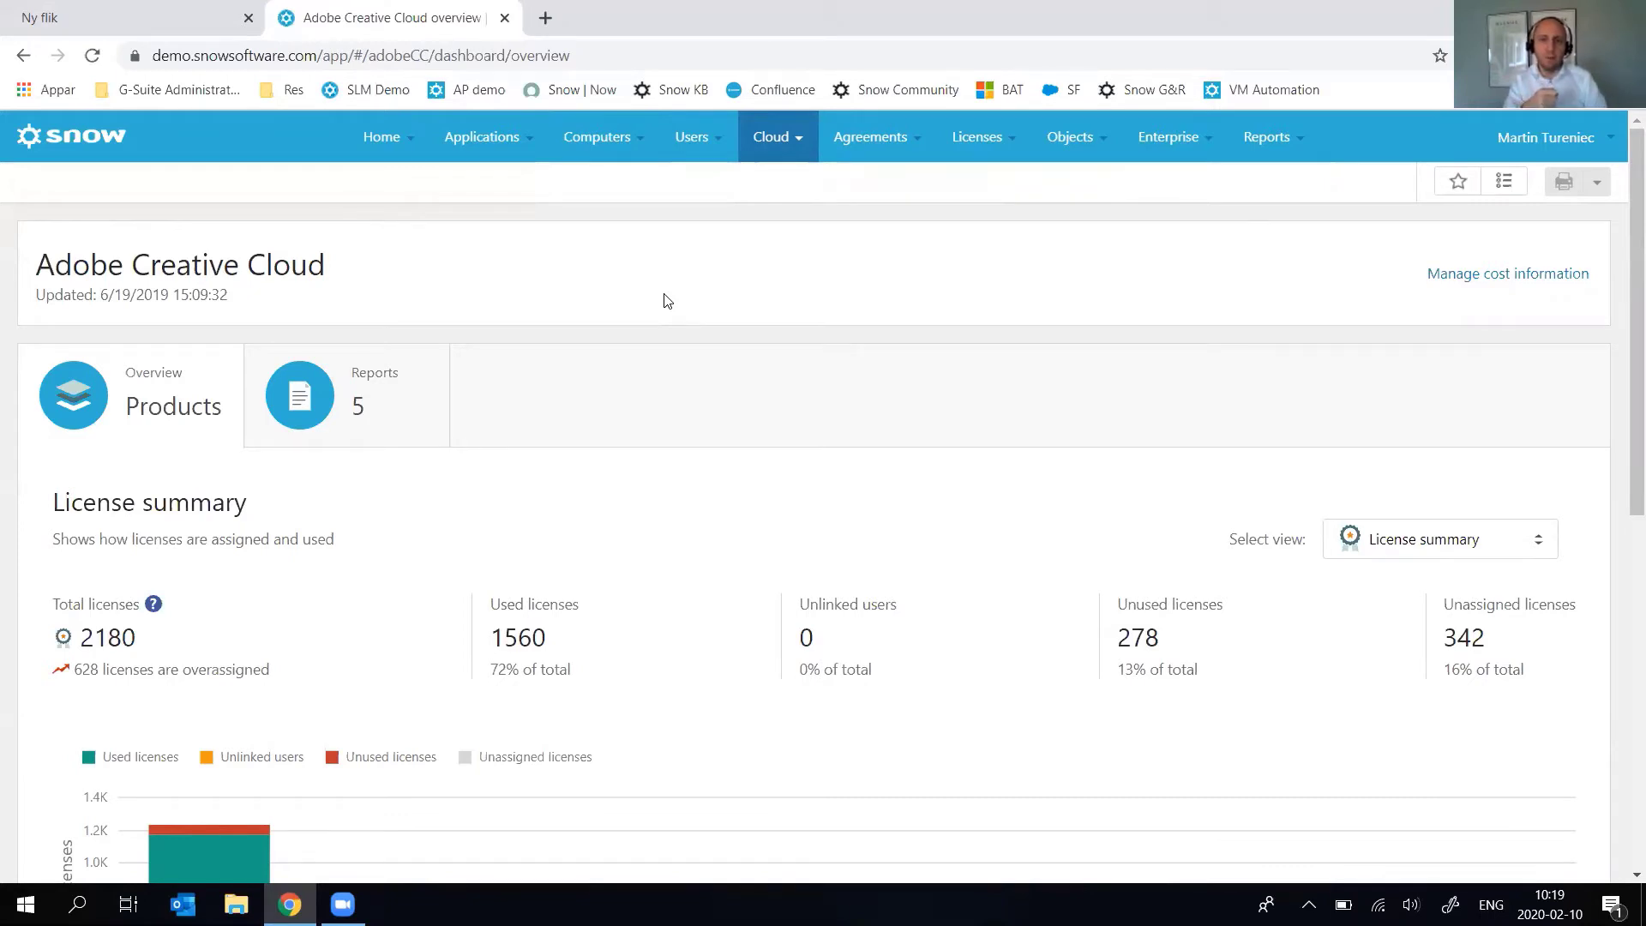
pyautogui.moveTo(630, 299)
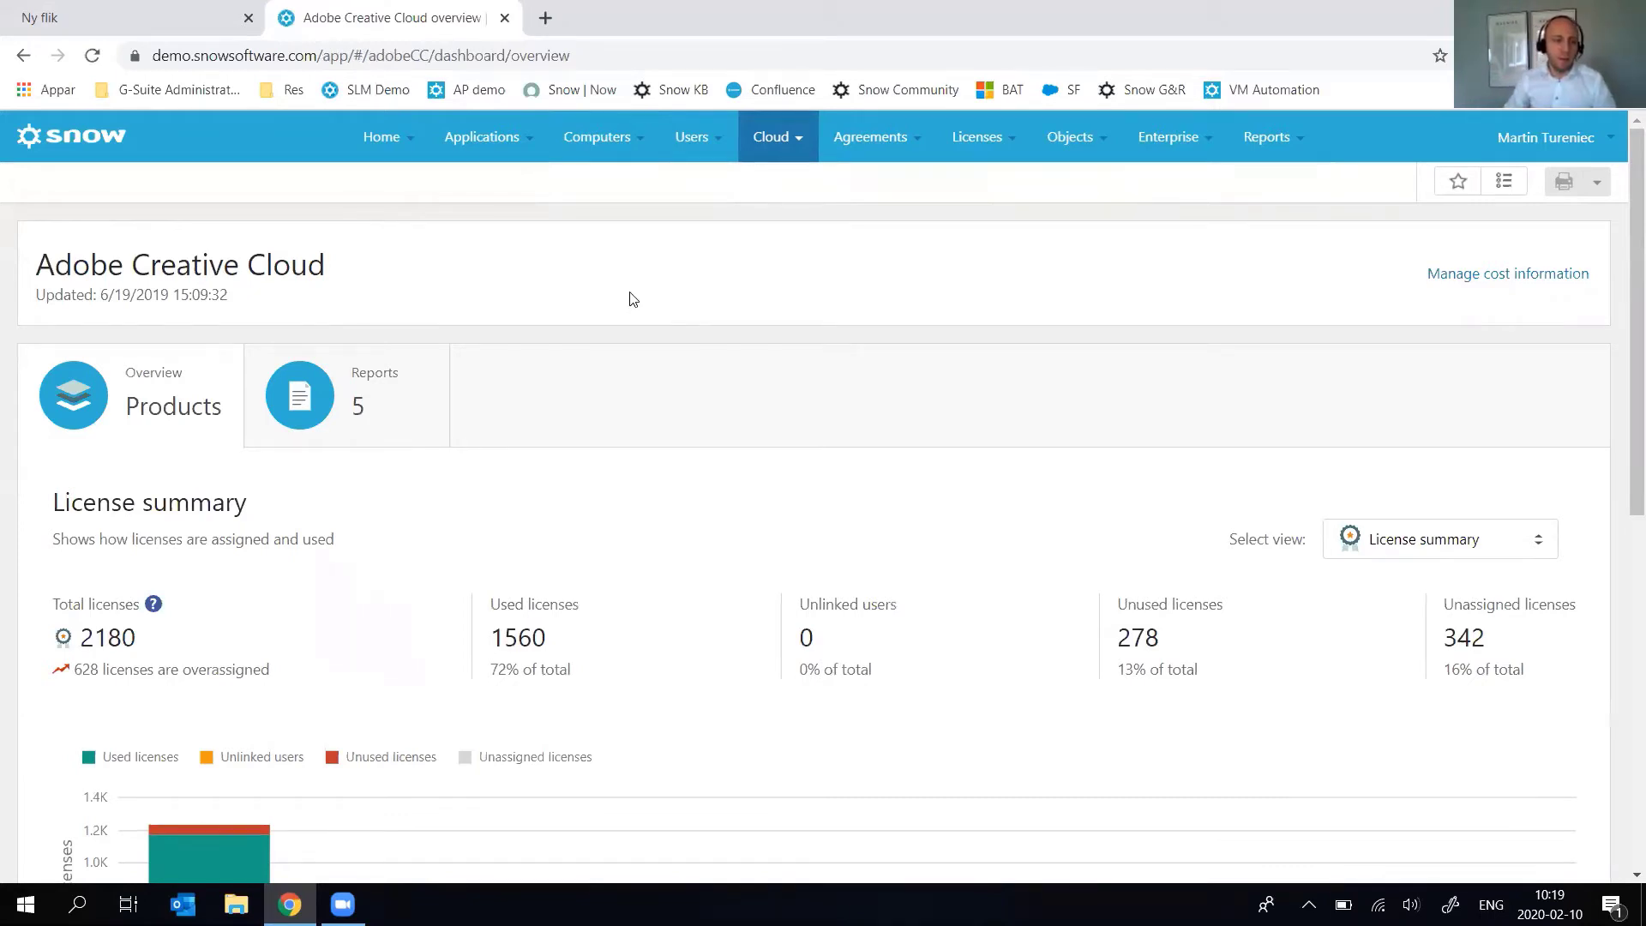
pyautogui.scroll(-3)
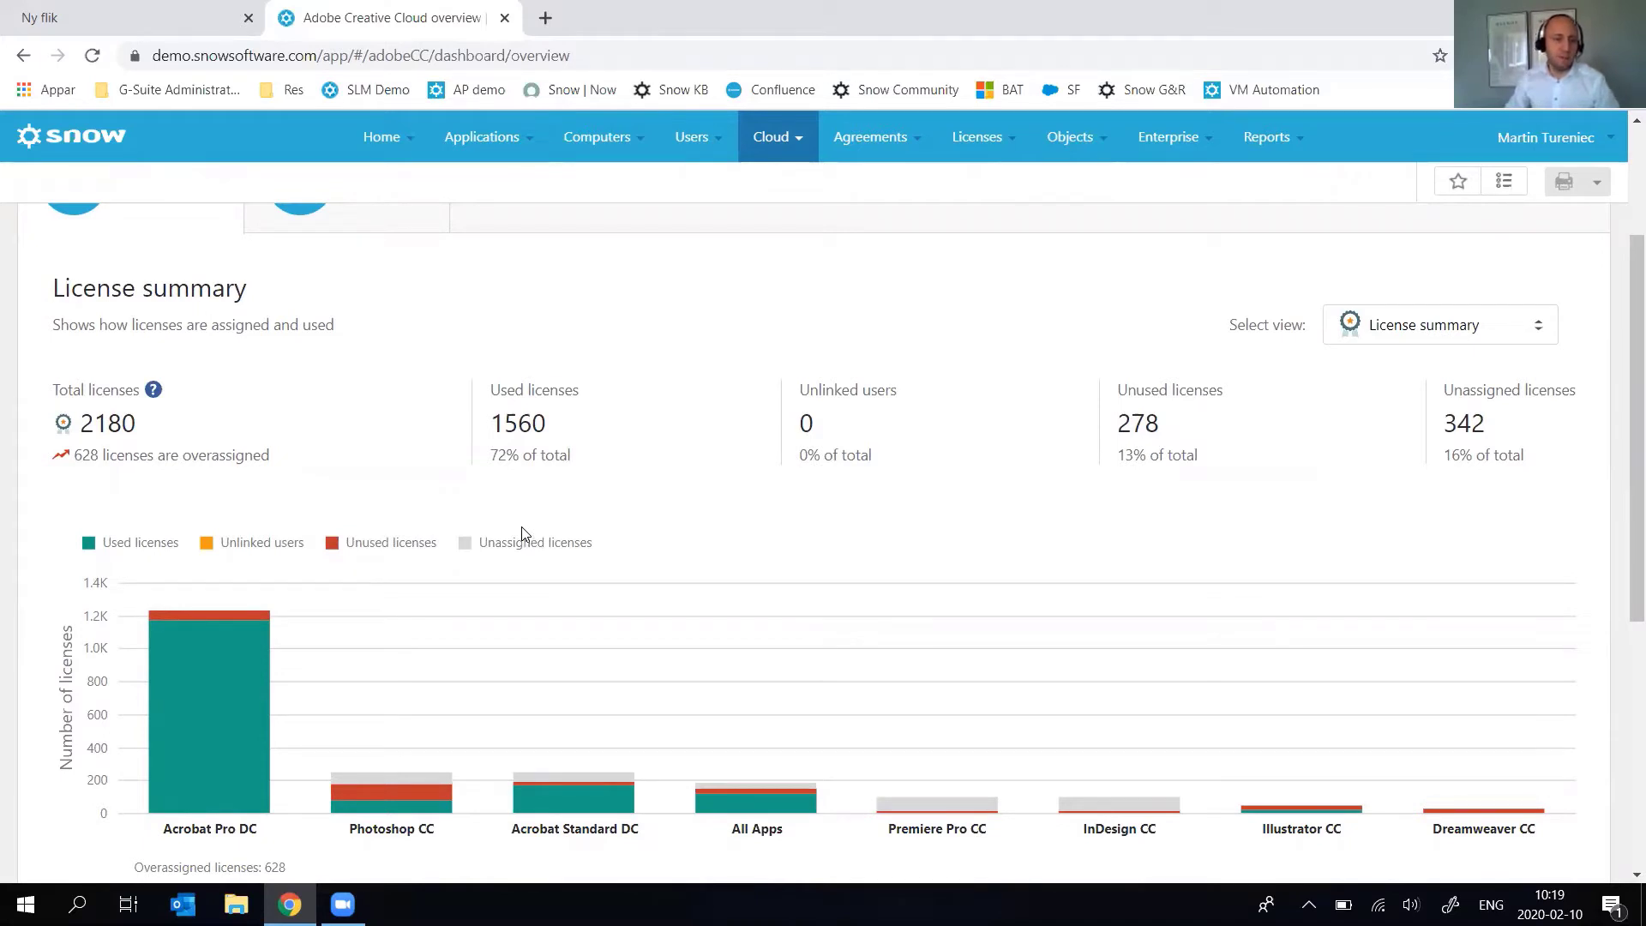
pyautogui.moveTo(413, 631)
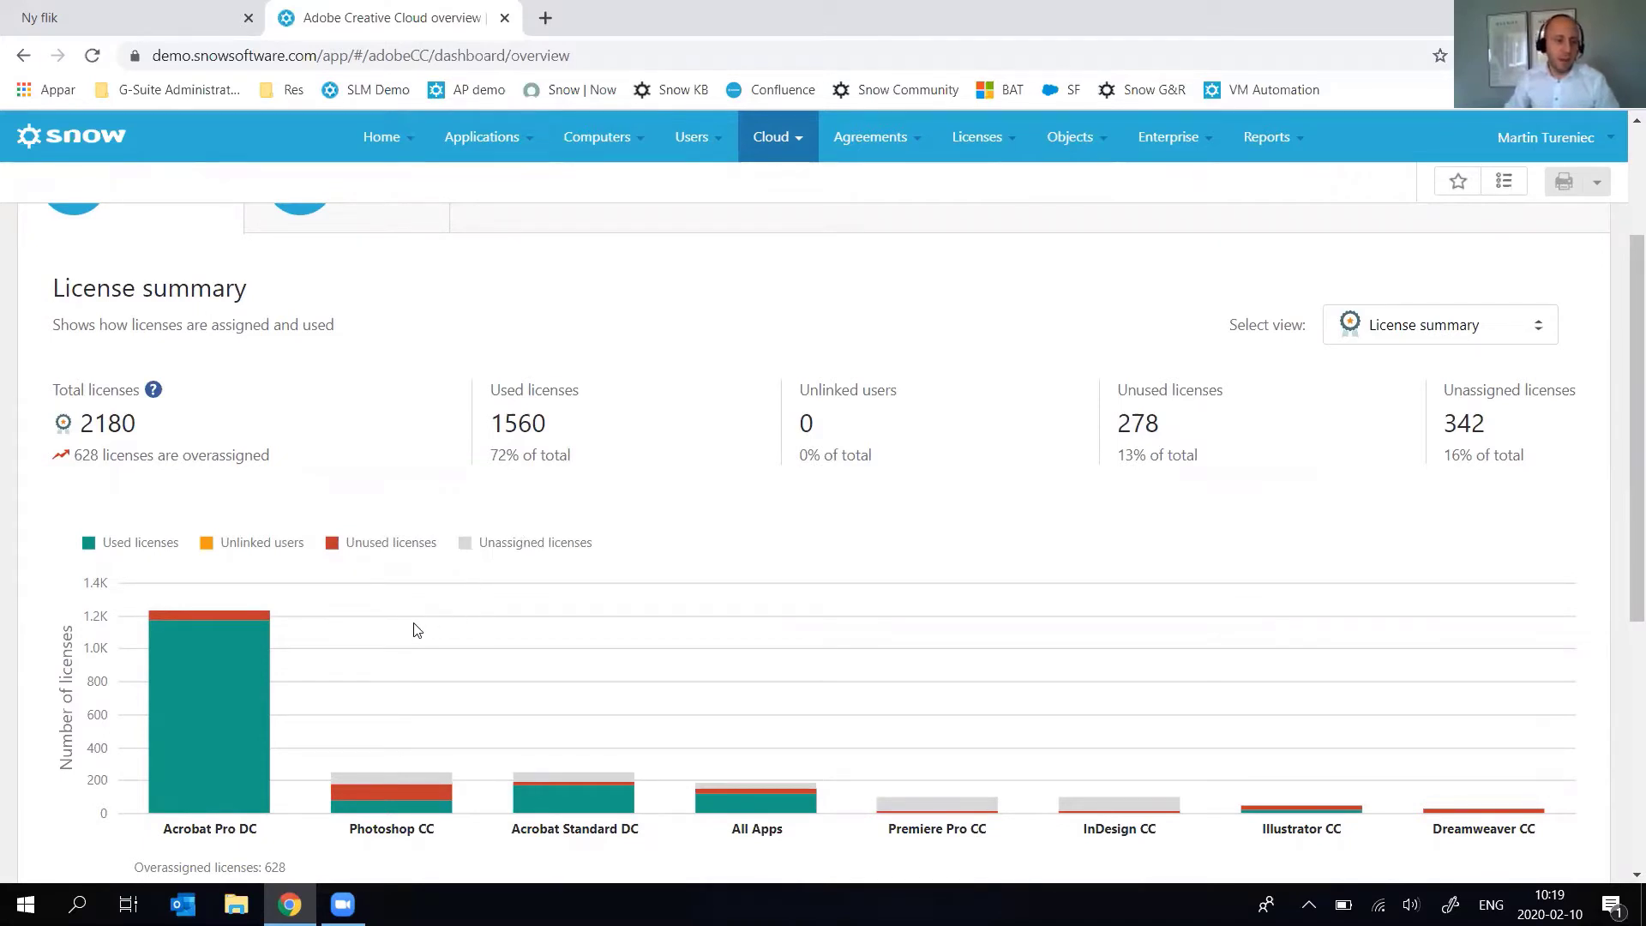
pyautogui.moveTo(251, 747)
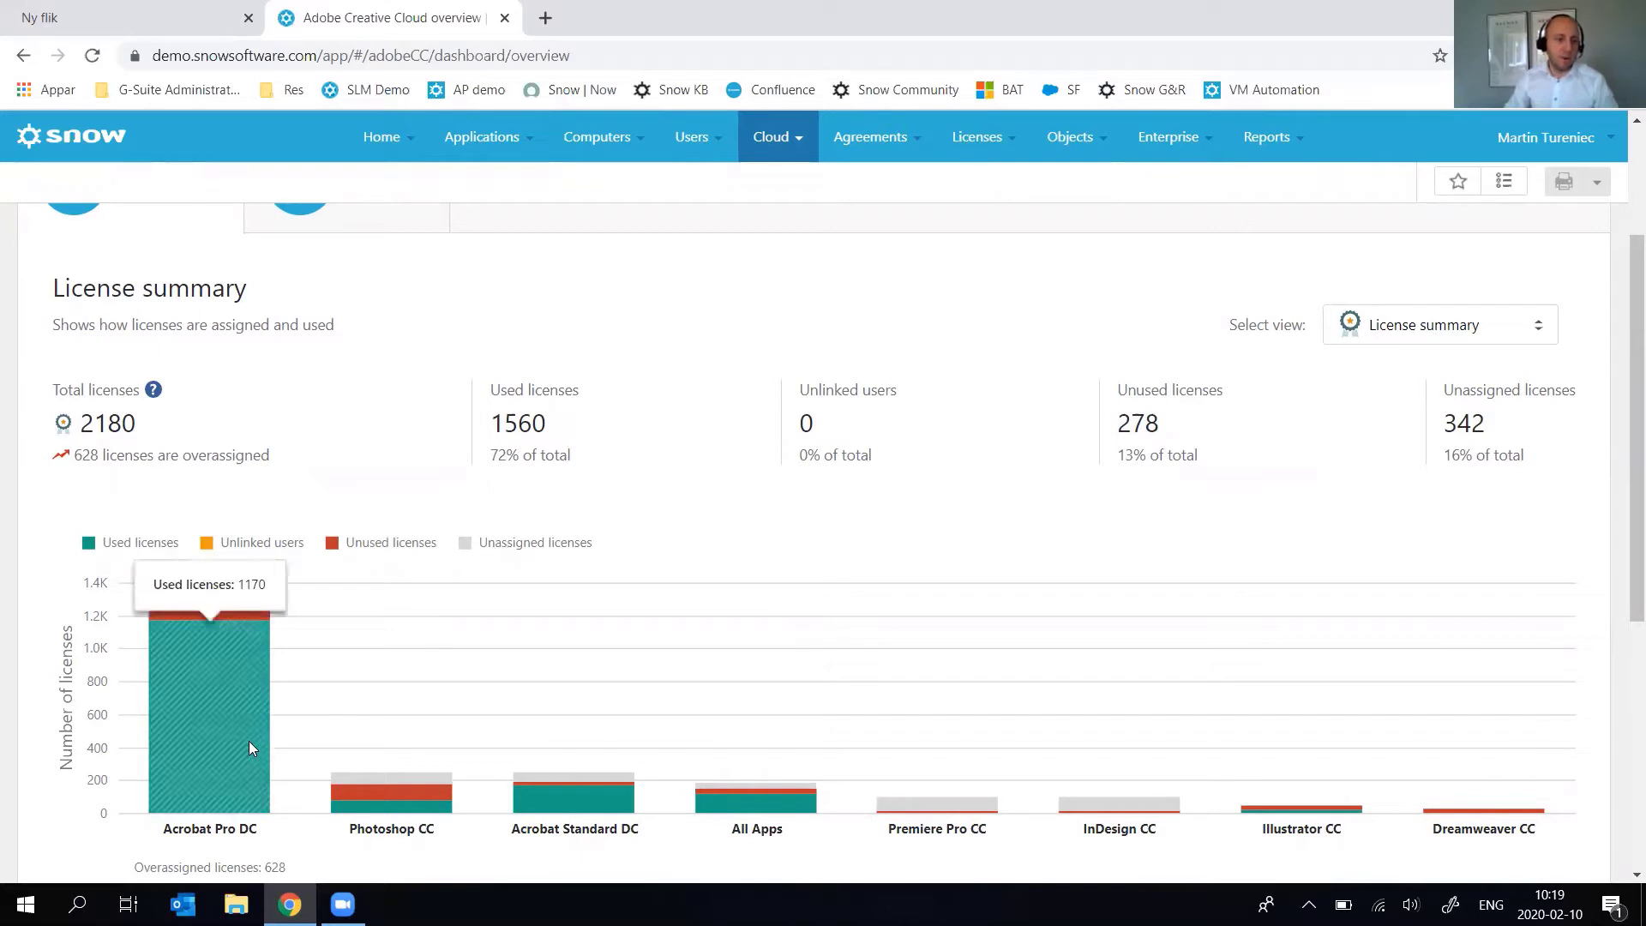
pyautogui.moveTo(252, 759)
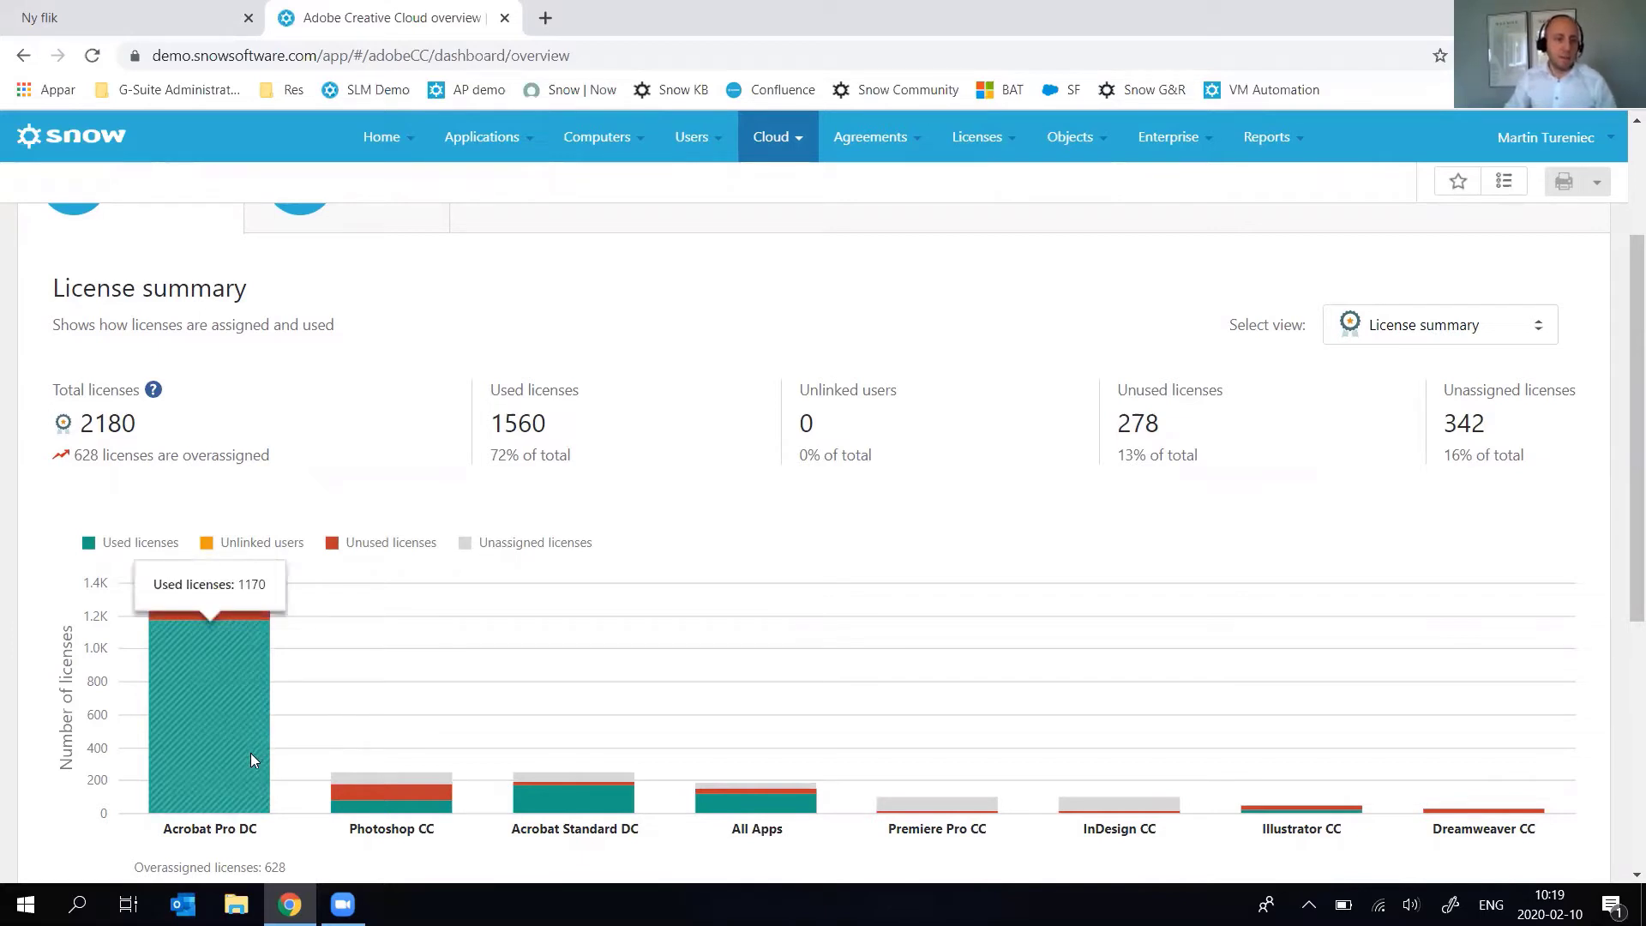
pyautogui.moveTo(351, 800)
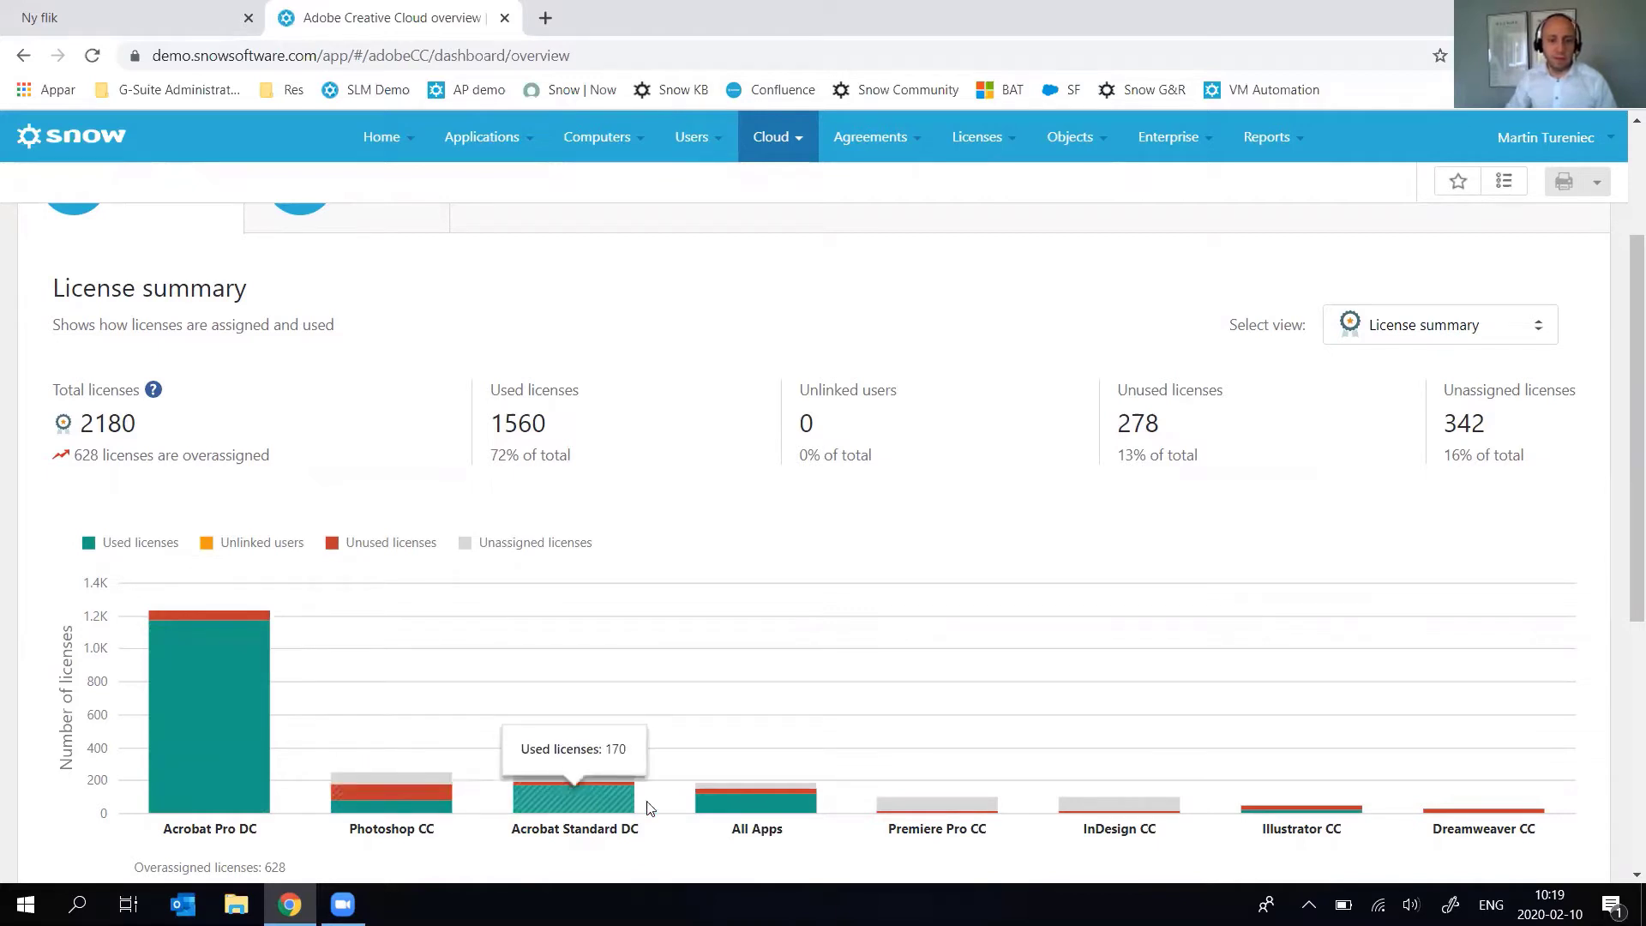
pyautogui.moveTo(756, 803)
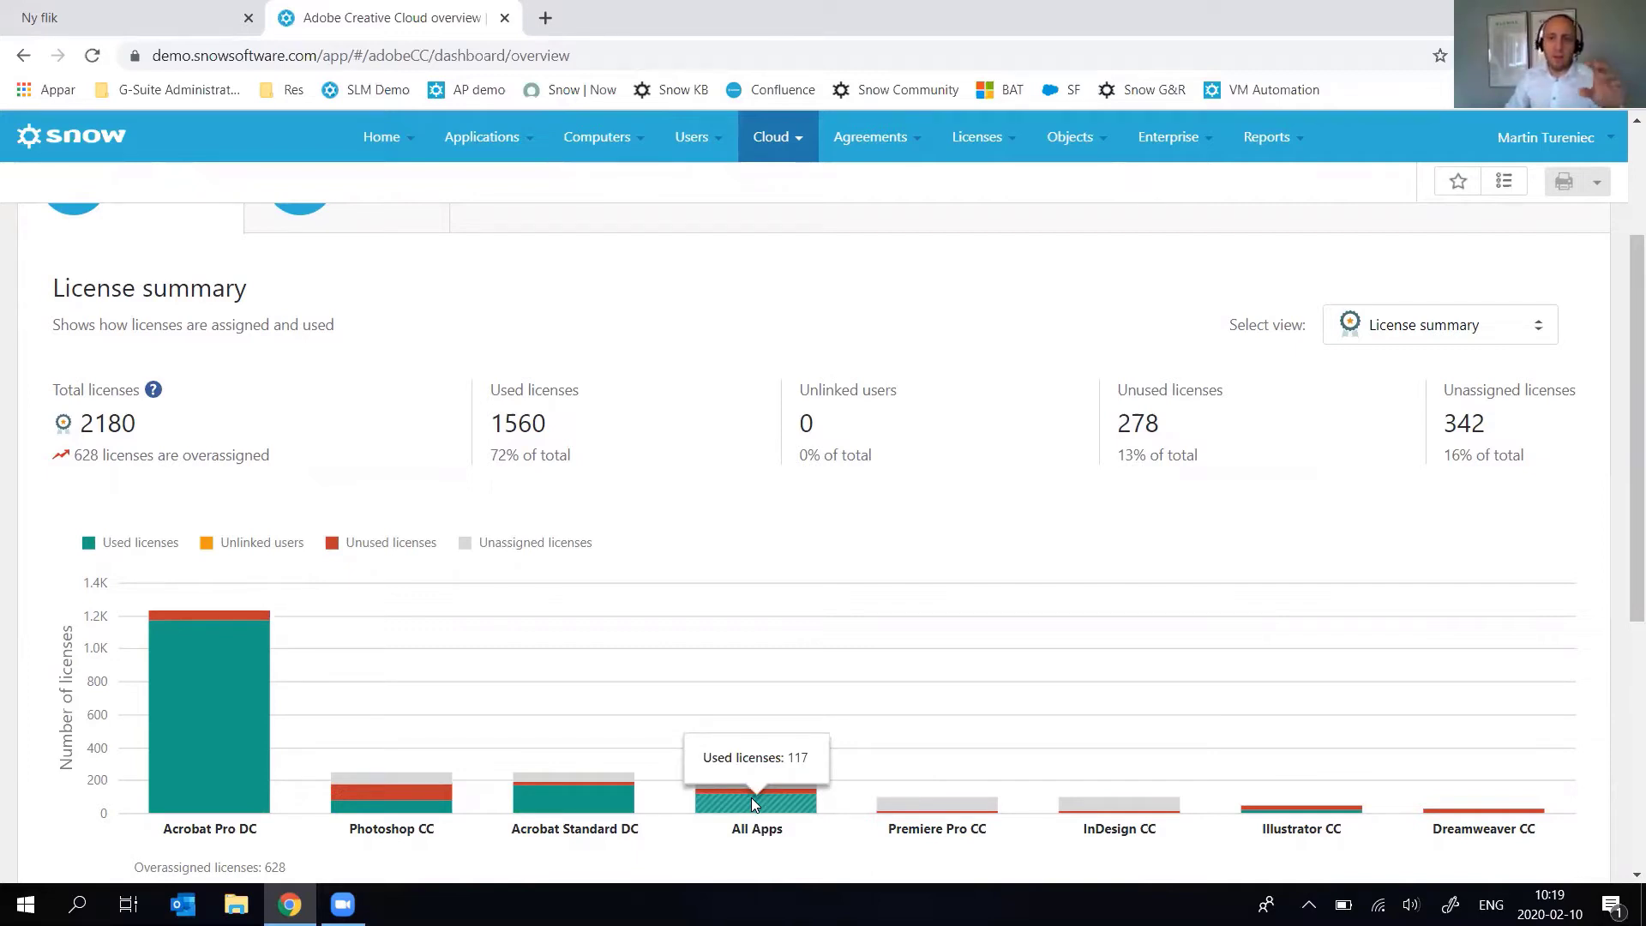
# Switch the summary view to Cost summary (EUR) and scroll to the cost chart.
pyautogui.click(1438, 324)
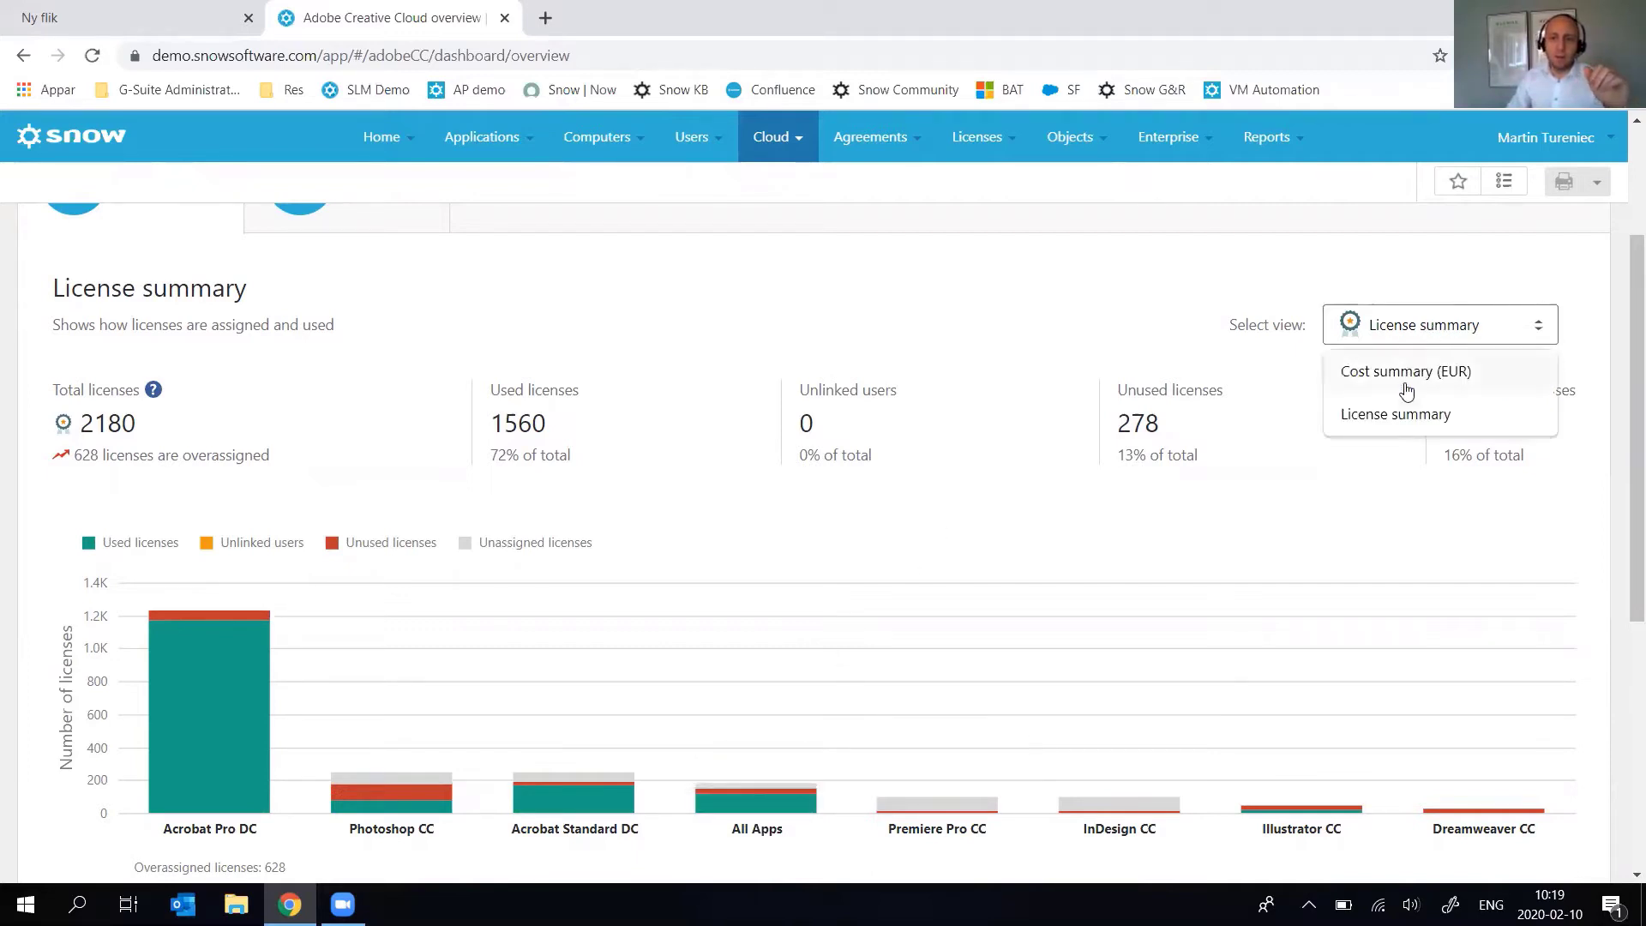
pyautogui.click(1404, 370)
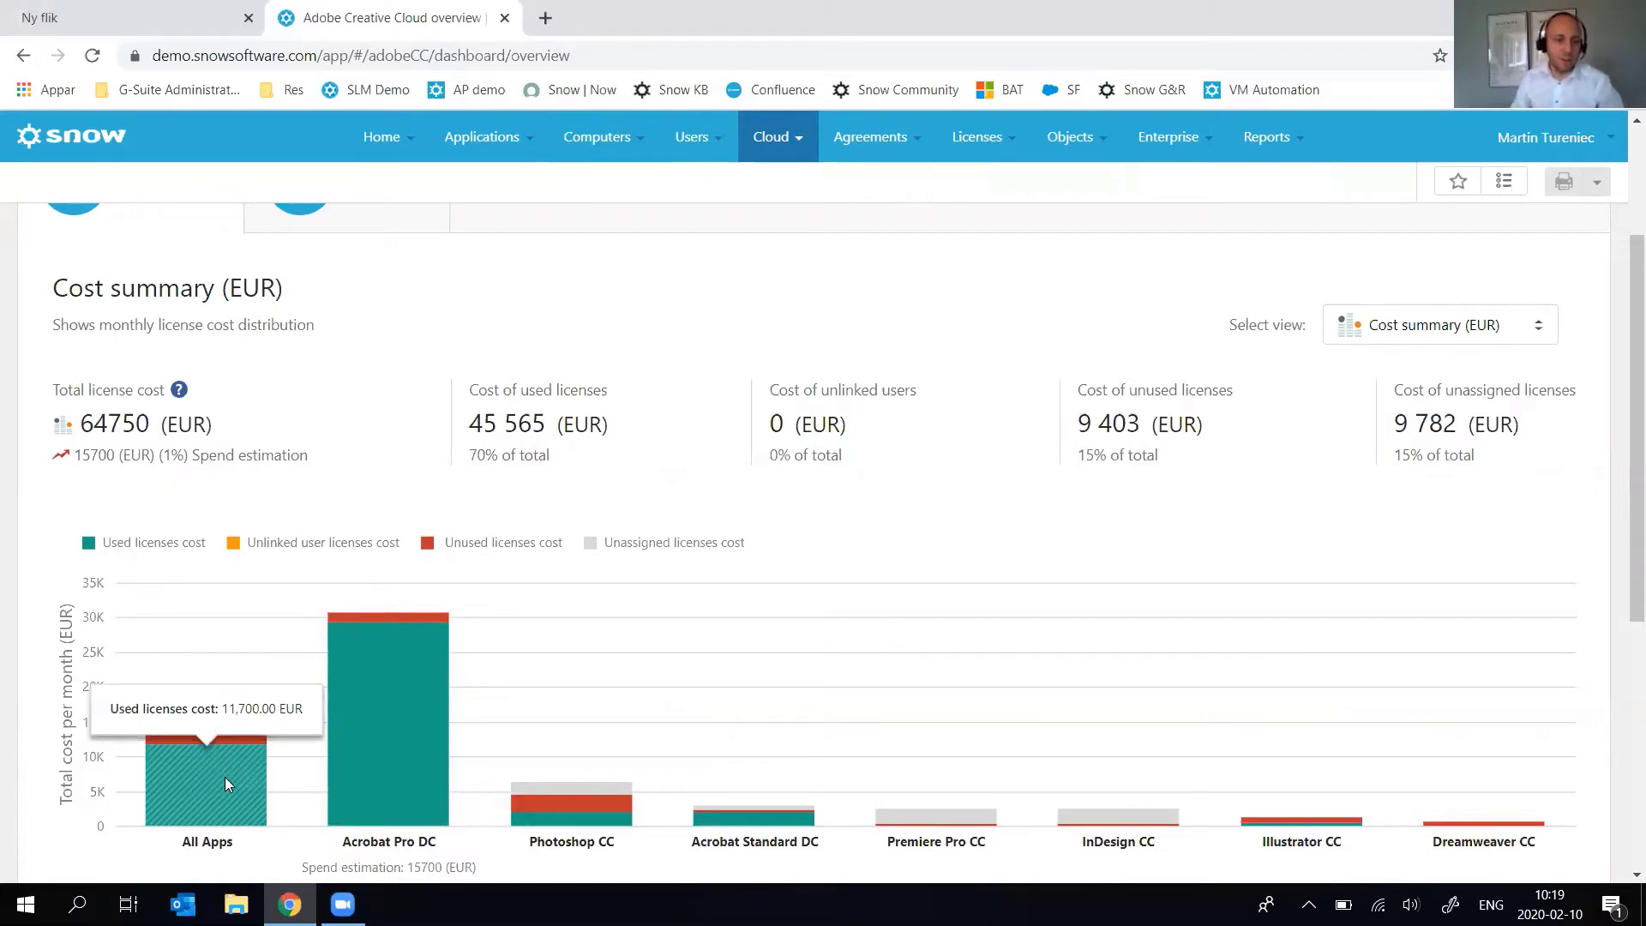
pyautogui.scroll(-3)
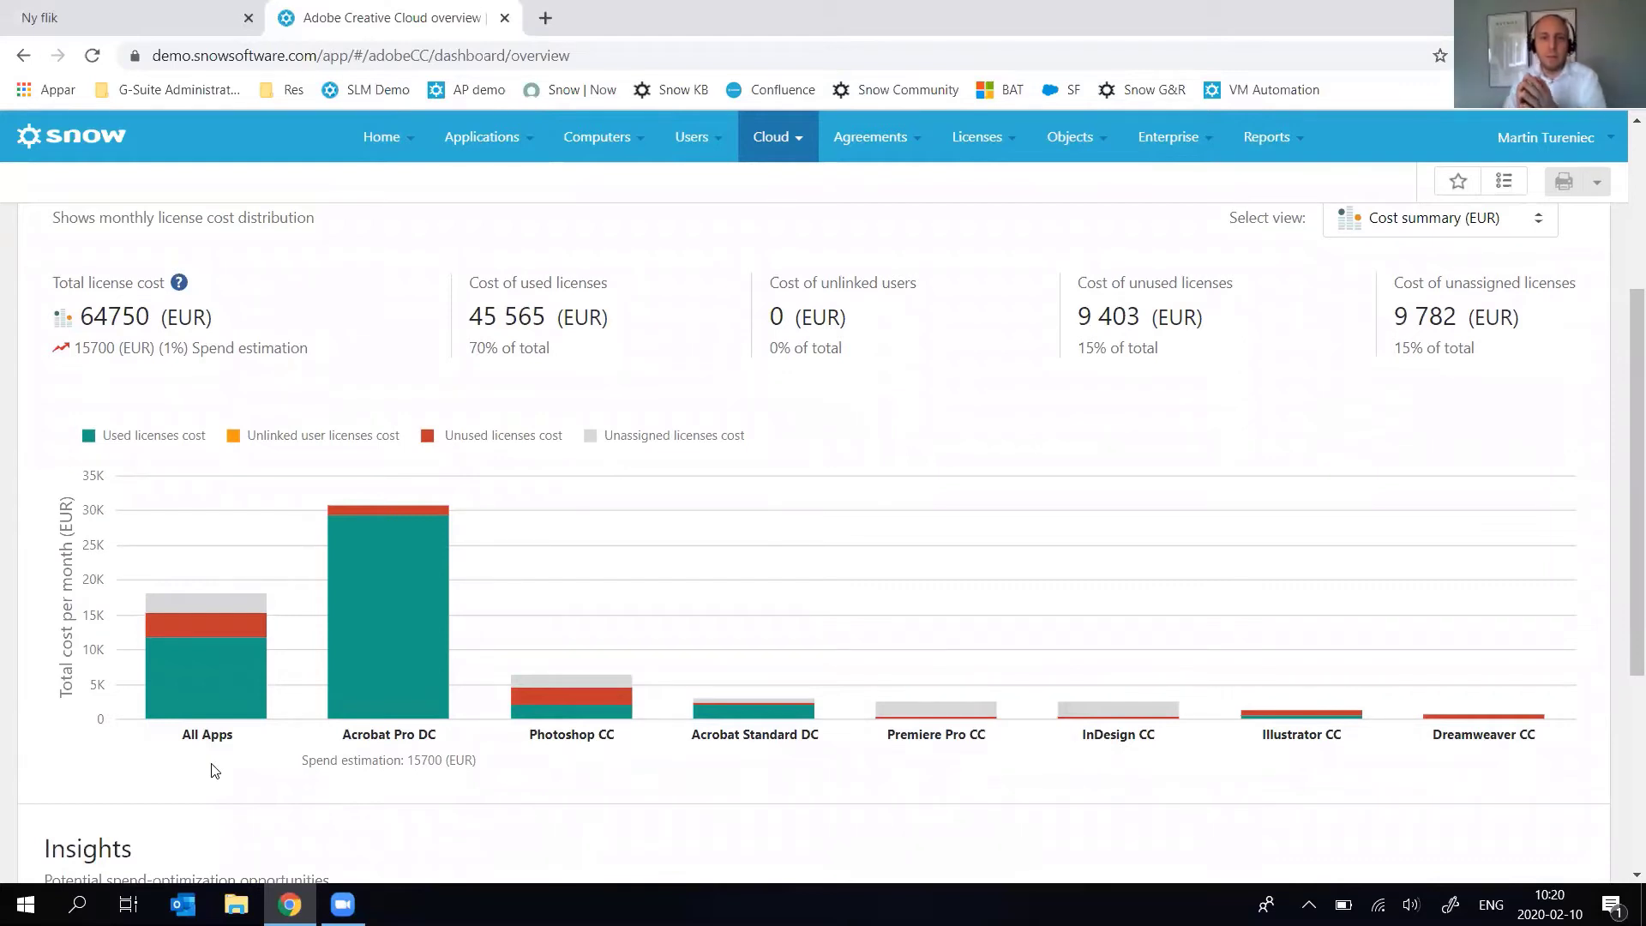
pyautogui.moveTo(205, 602)
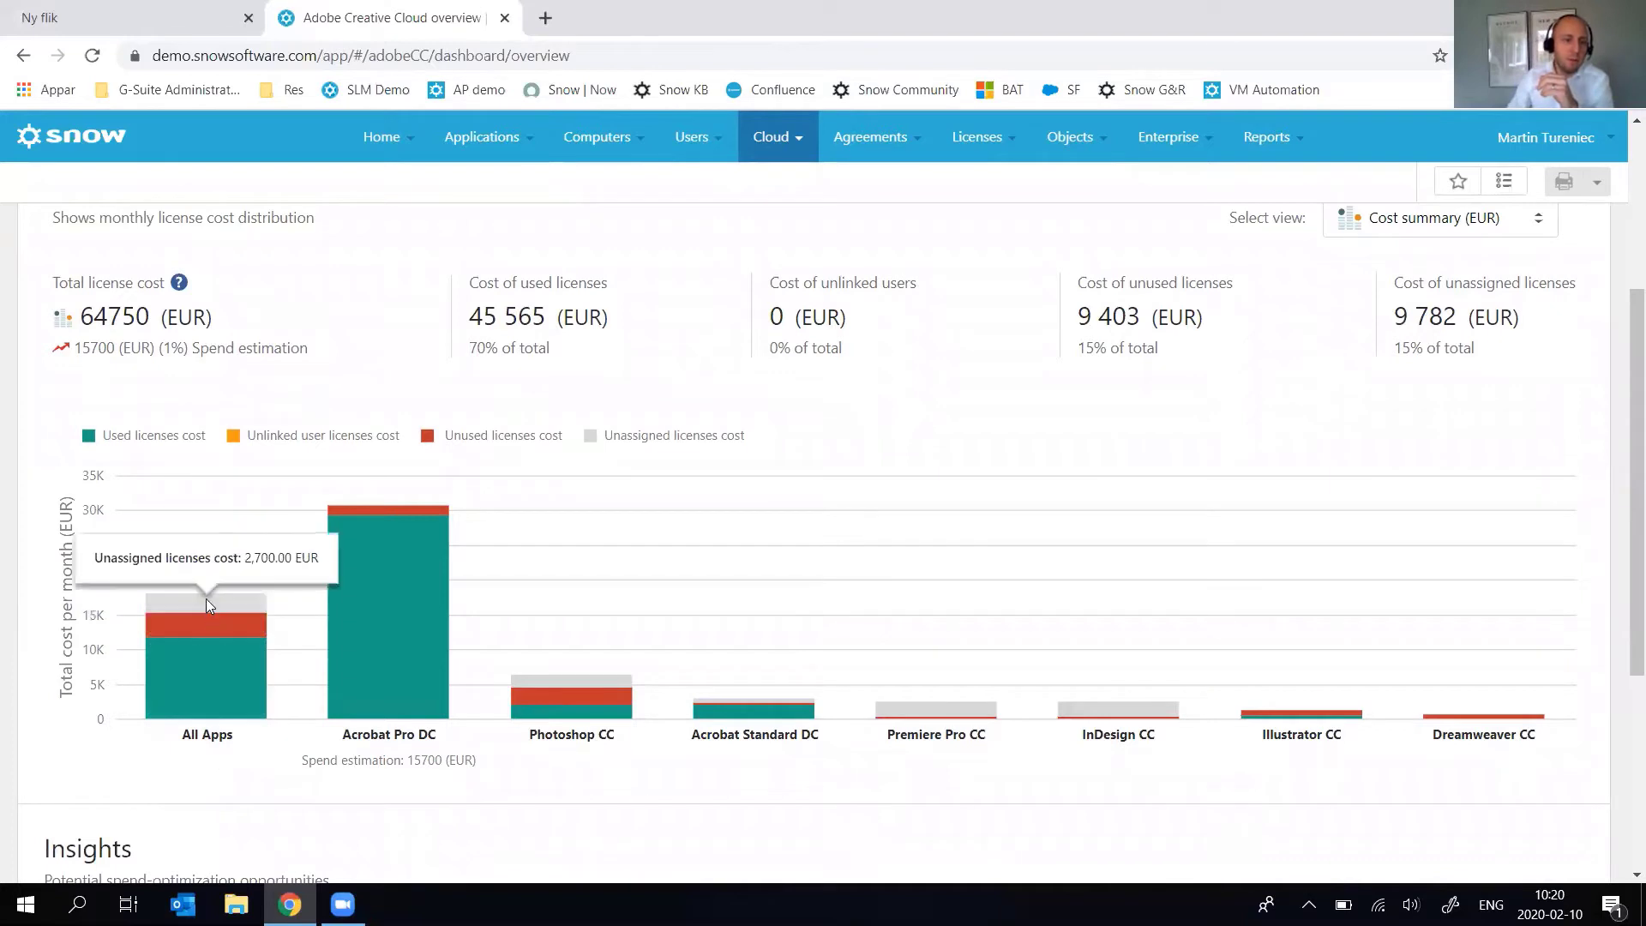
pyautogui.moveTo(201, 614)
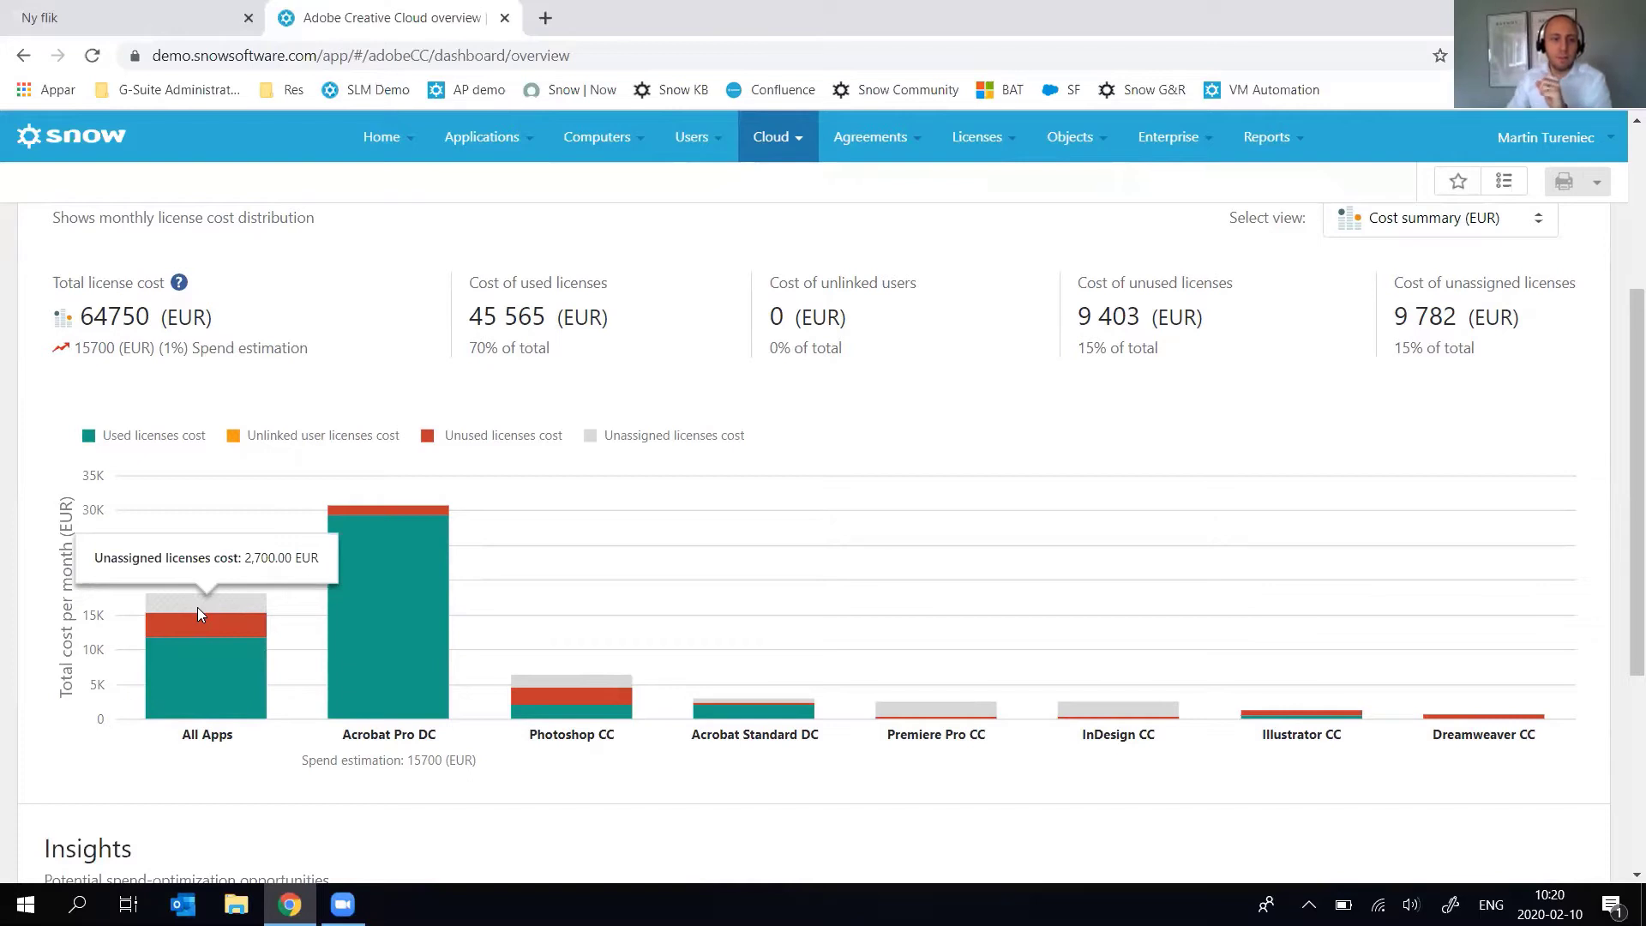
pyautogui.moveTo(195, 630)
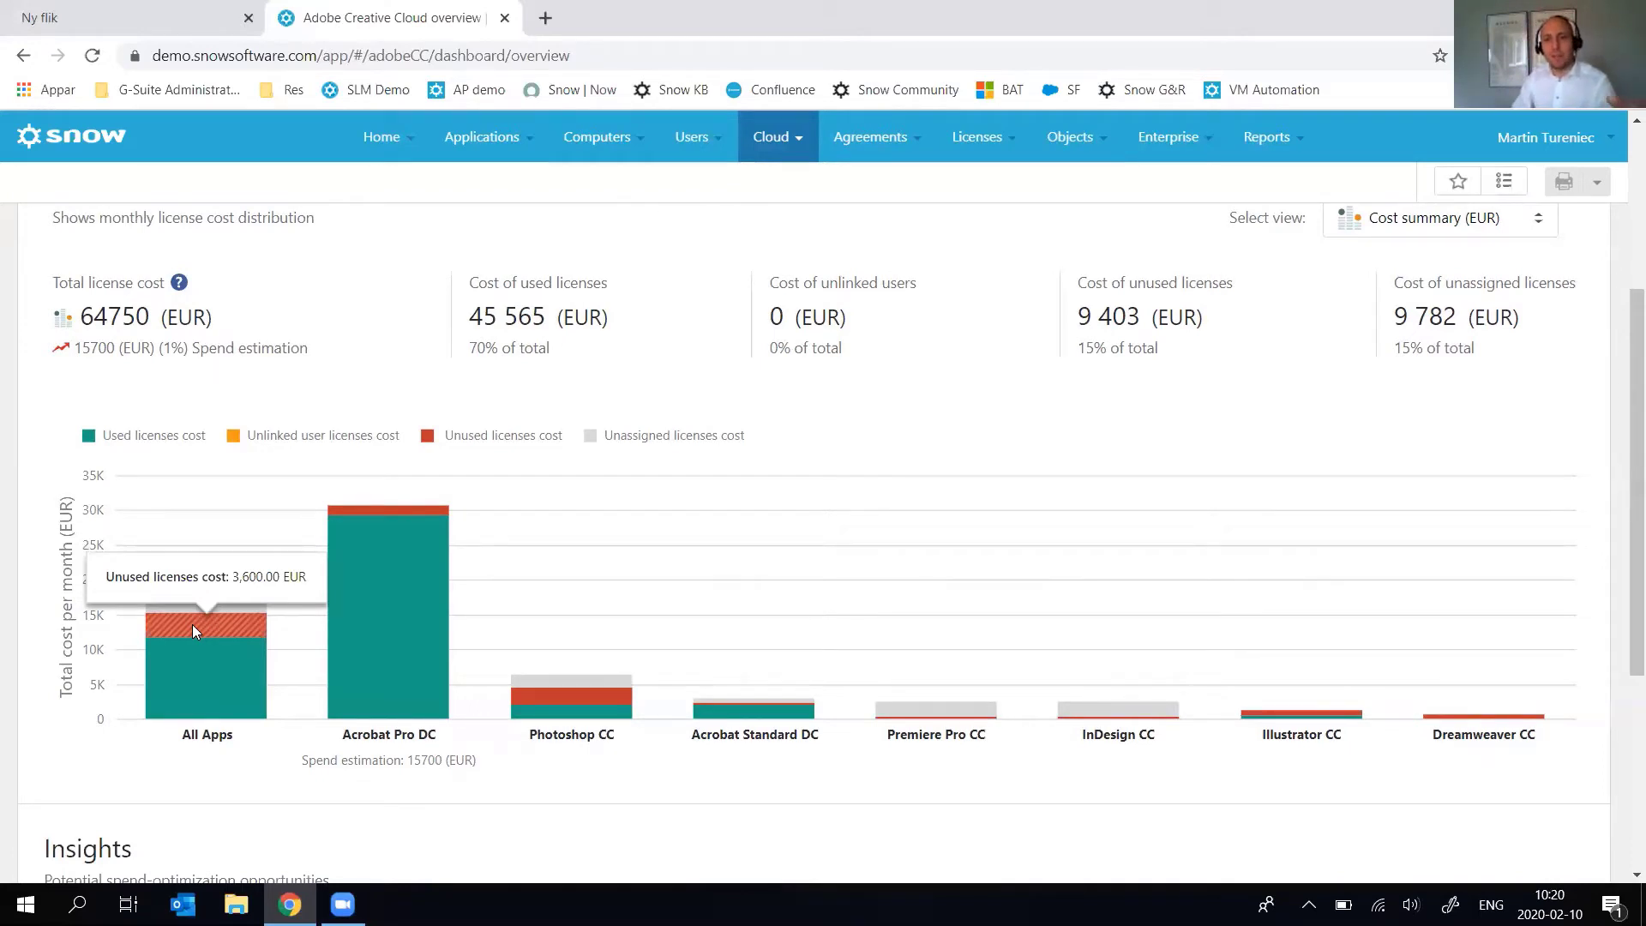
pyautogui.scroll(-3)
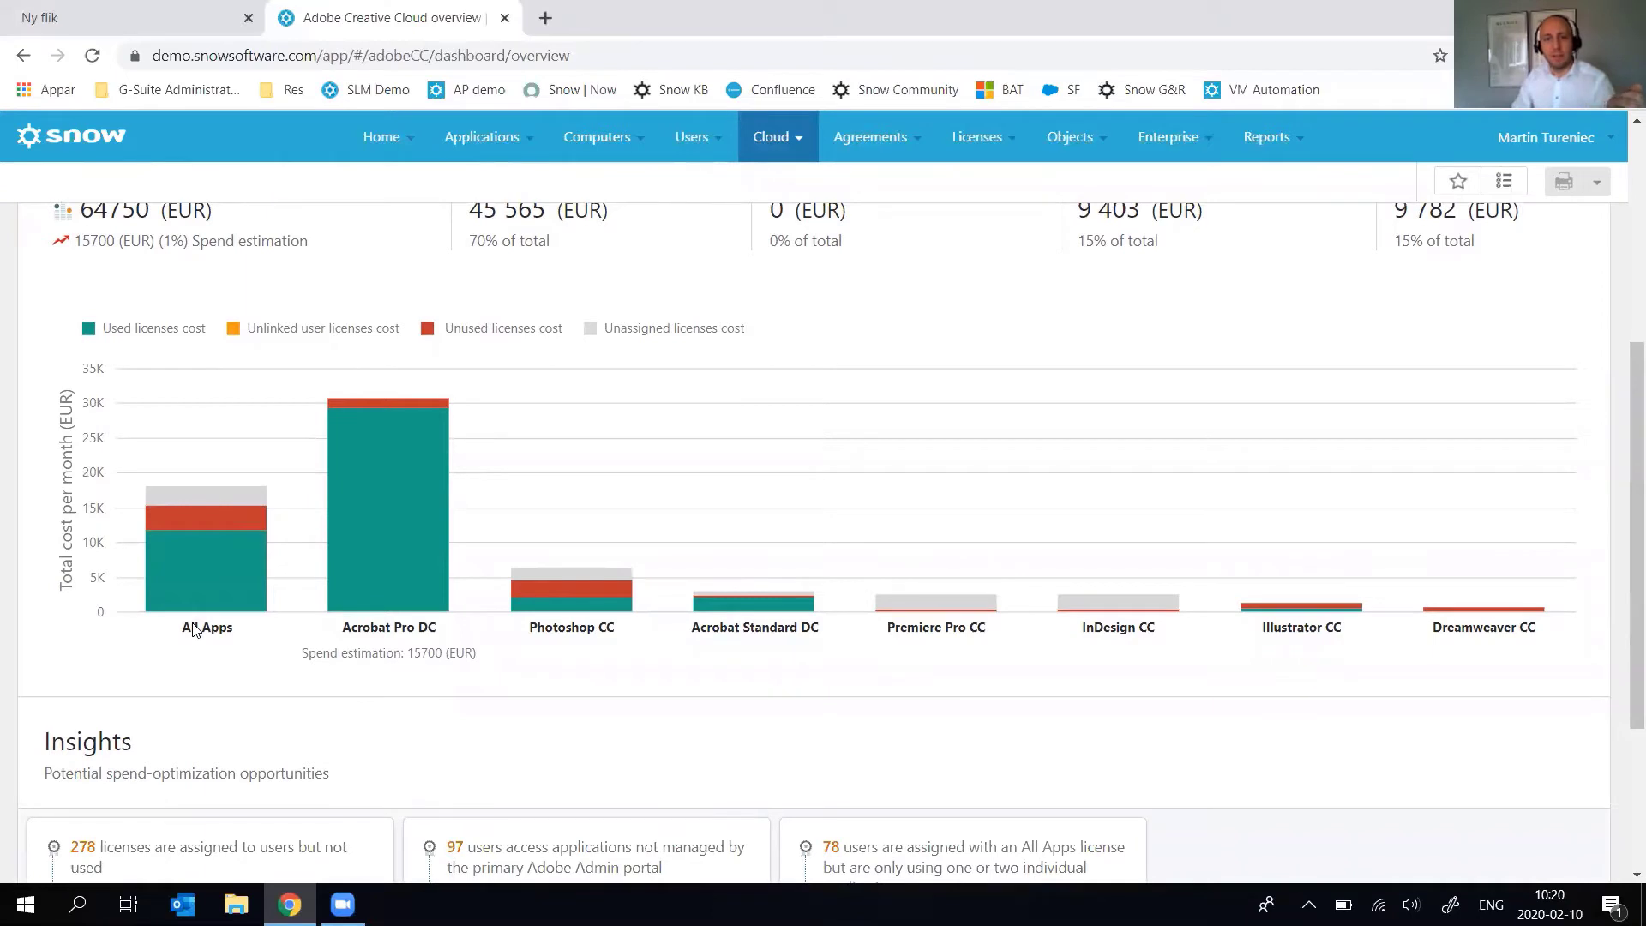
pyautogui.scroll(-3)
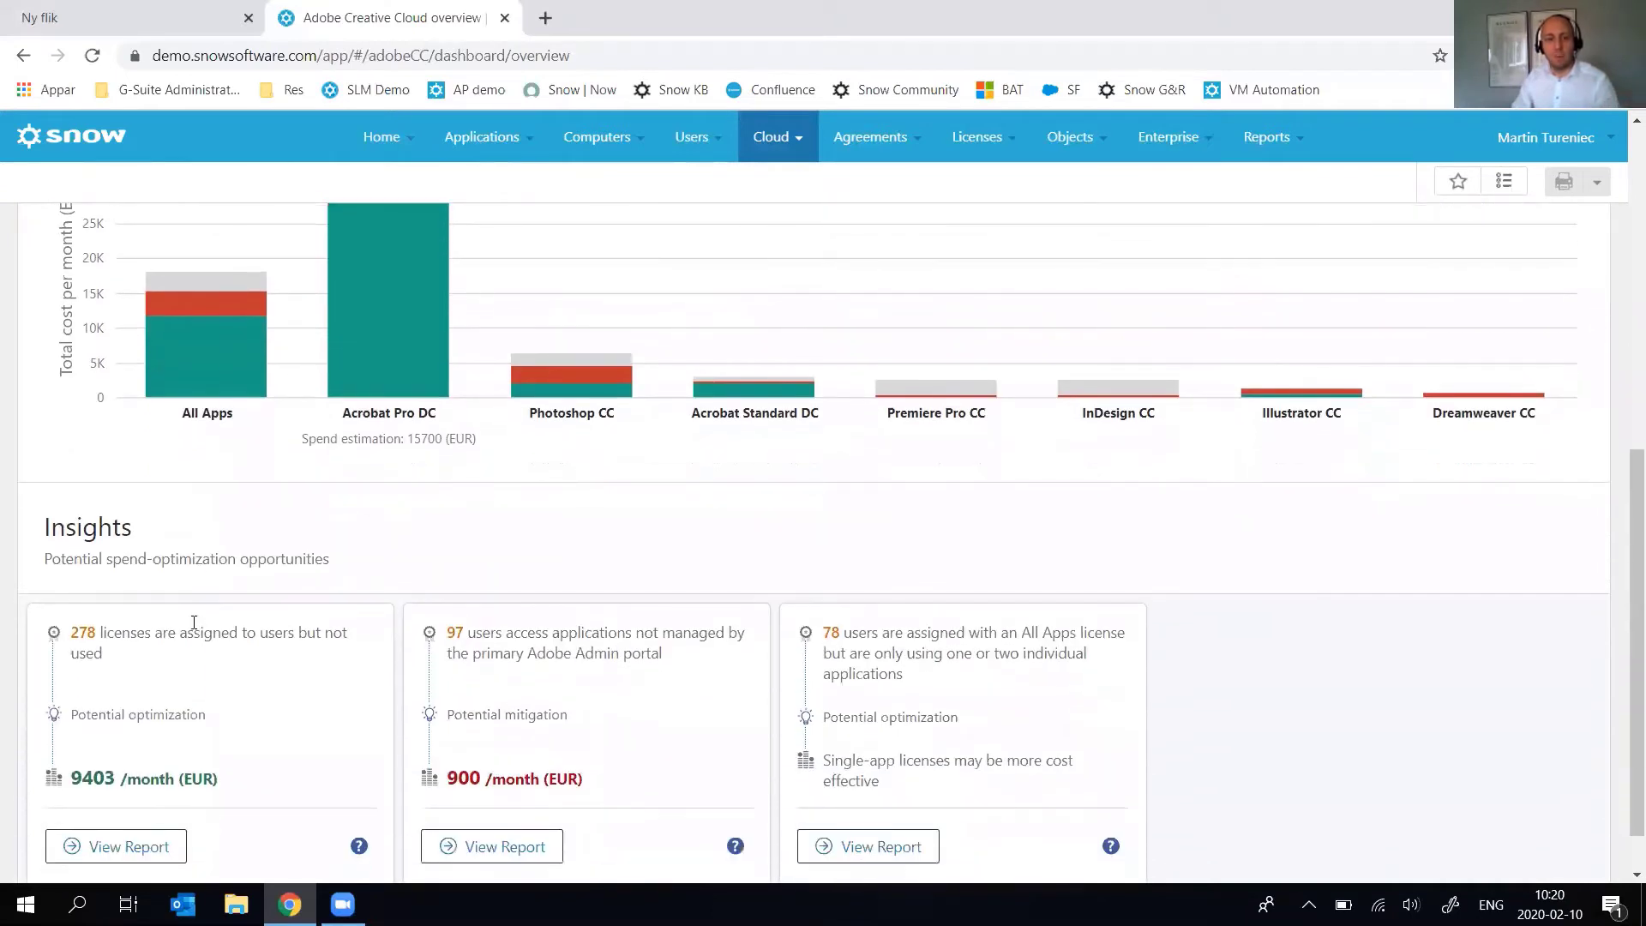
pyautogui.scroll(-3)
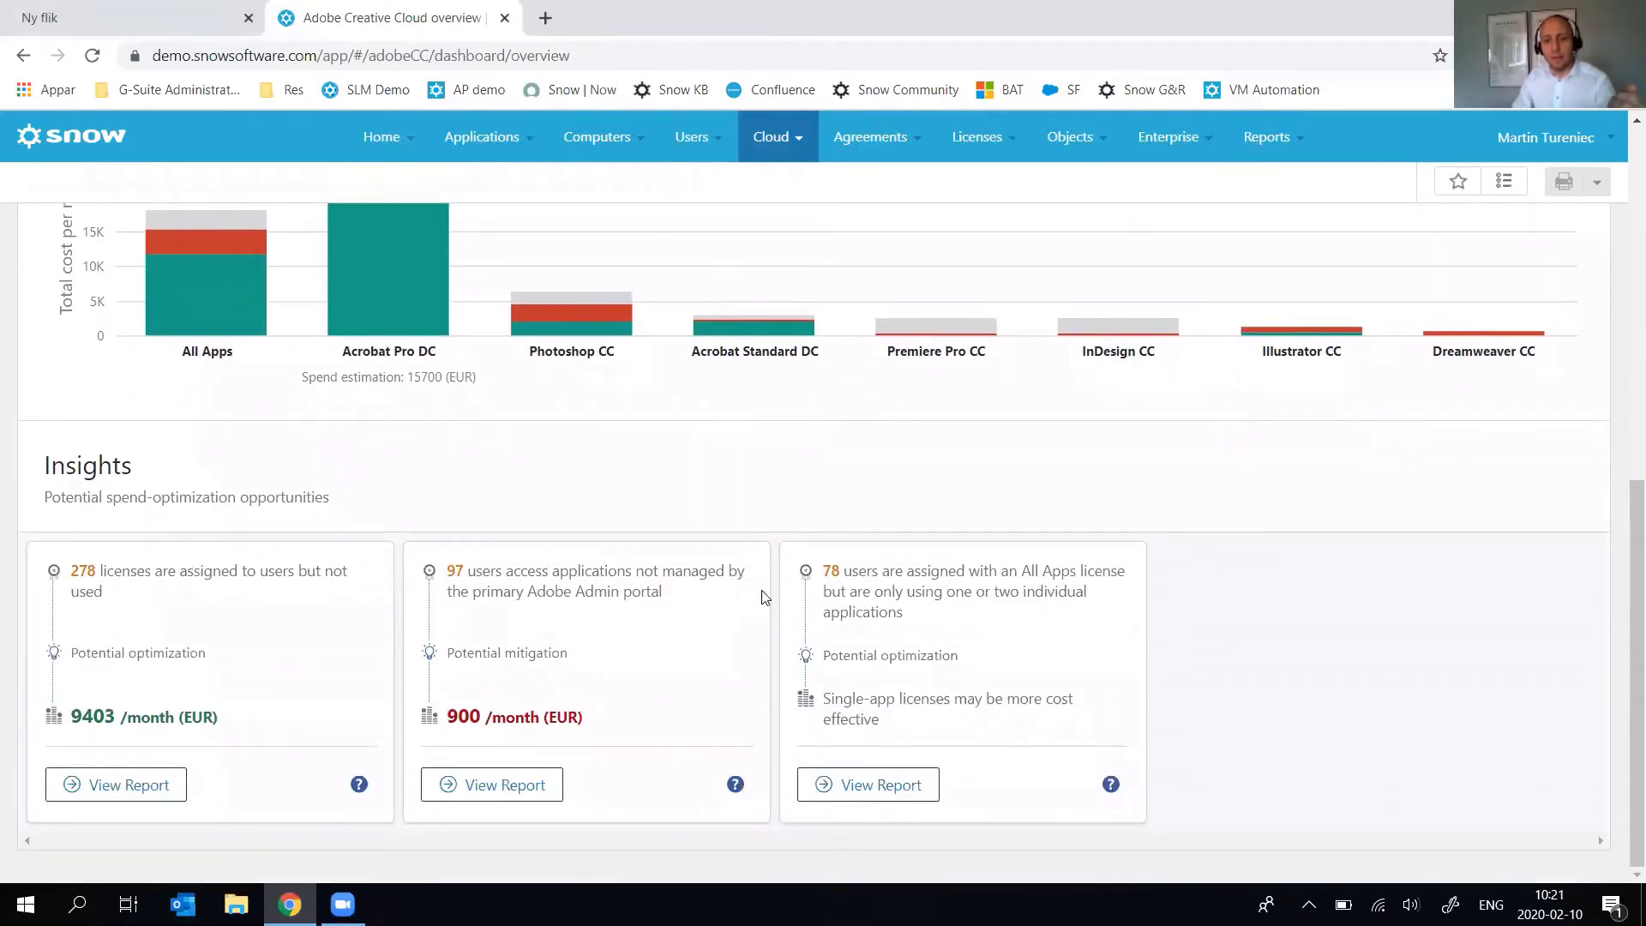
pyautogui.moveTo(790, 592)
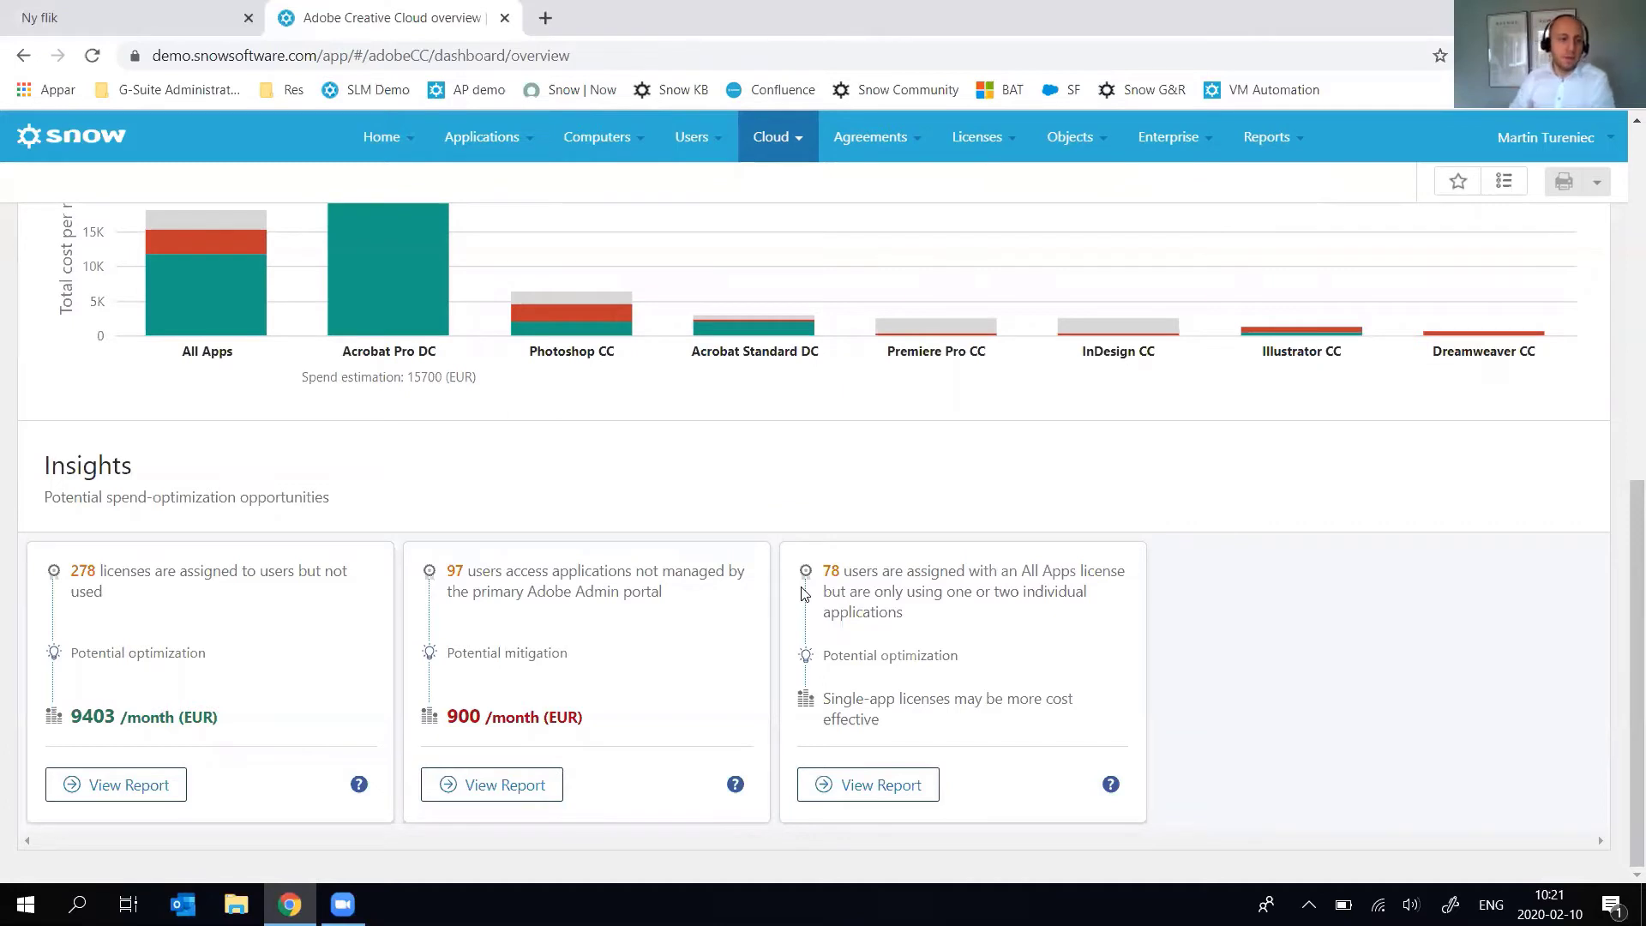
pyautogui.moveTo(163, 588)
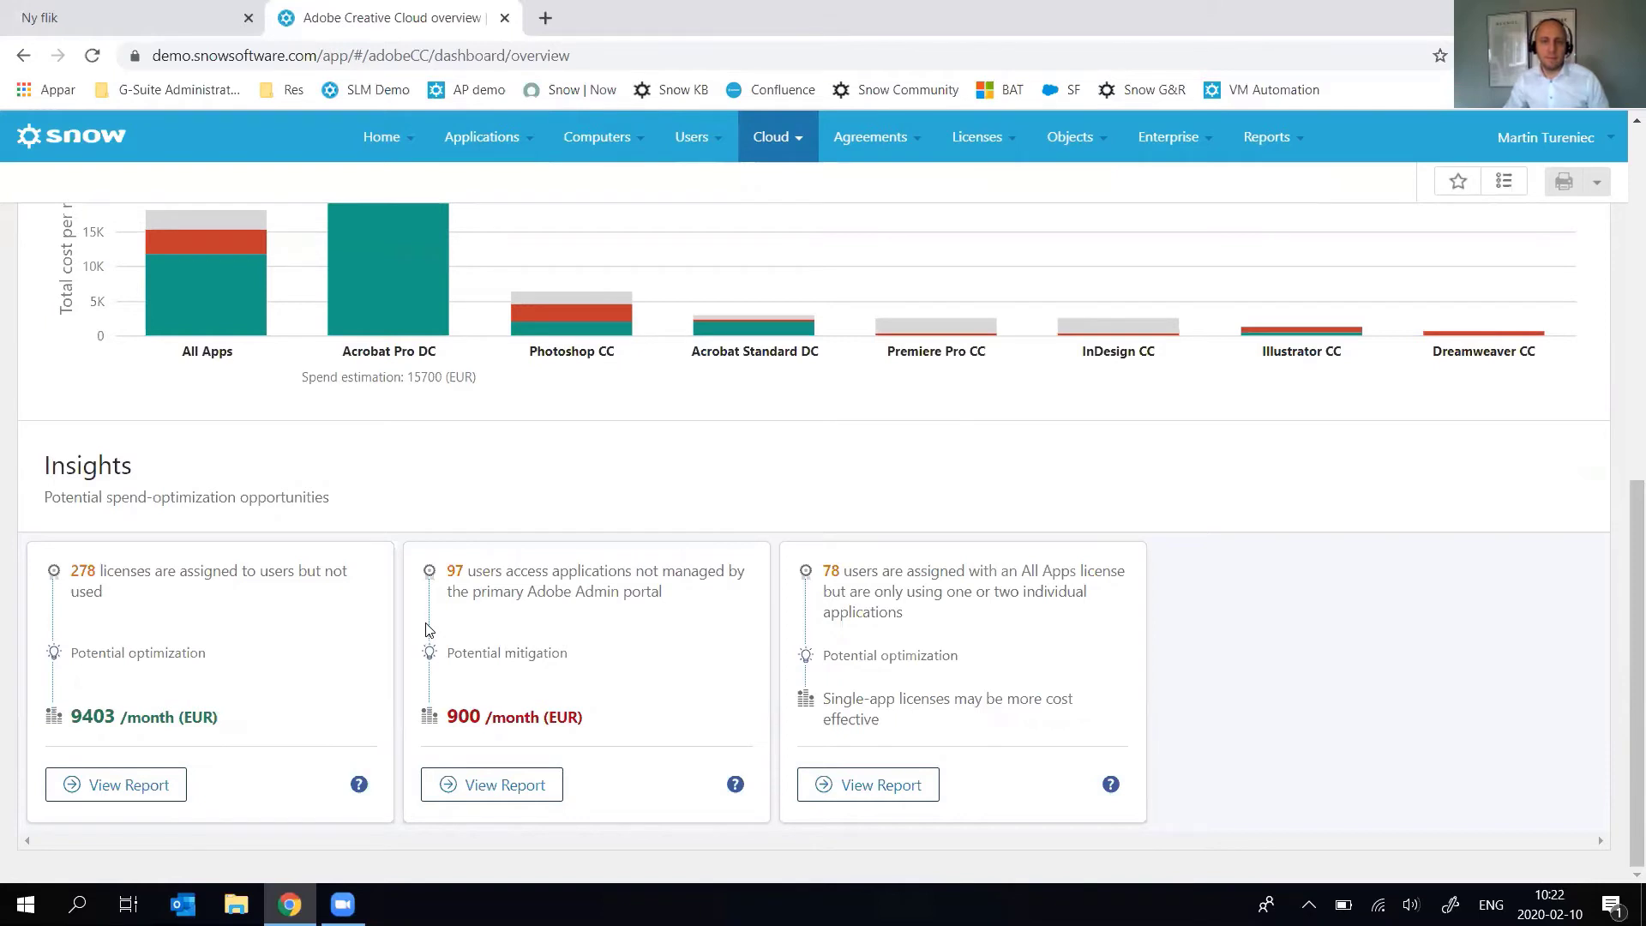
pyautogui.moveTo(412, 635)
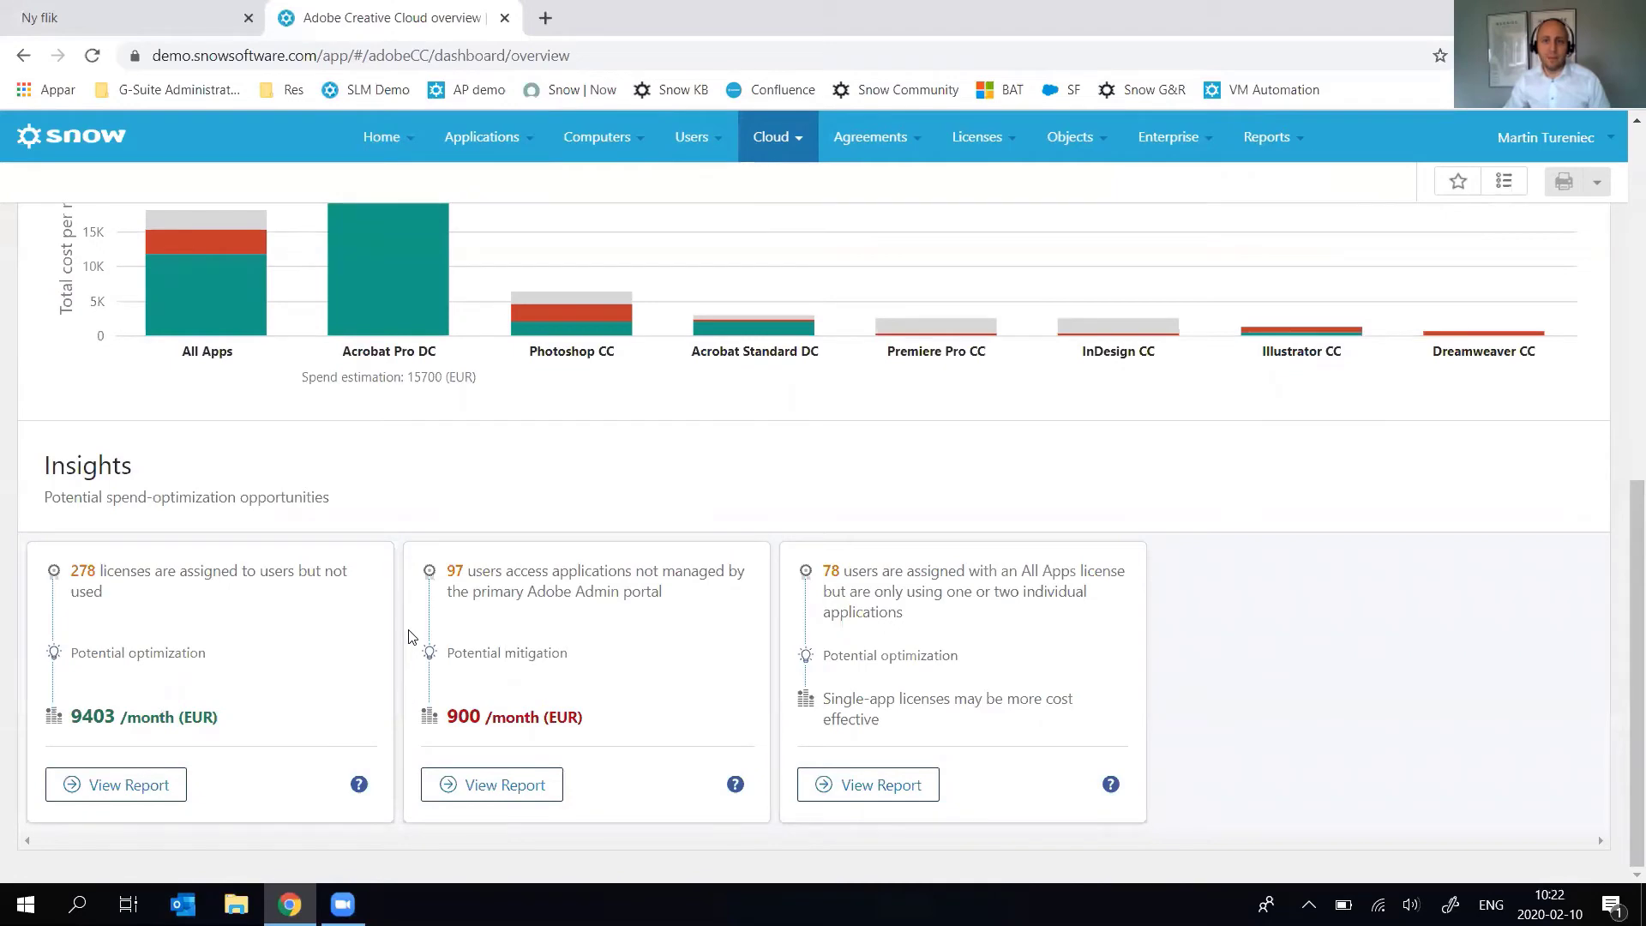
pyautogui.moveTo(466, 638)
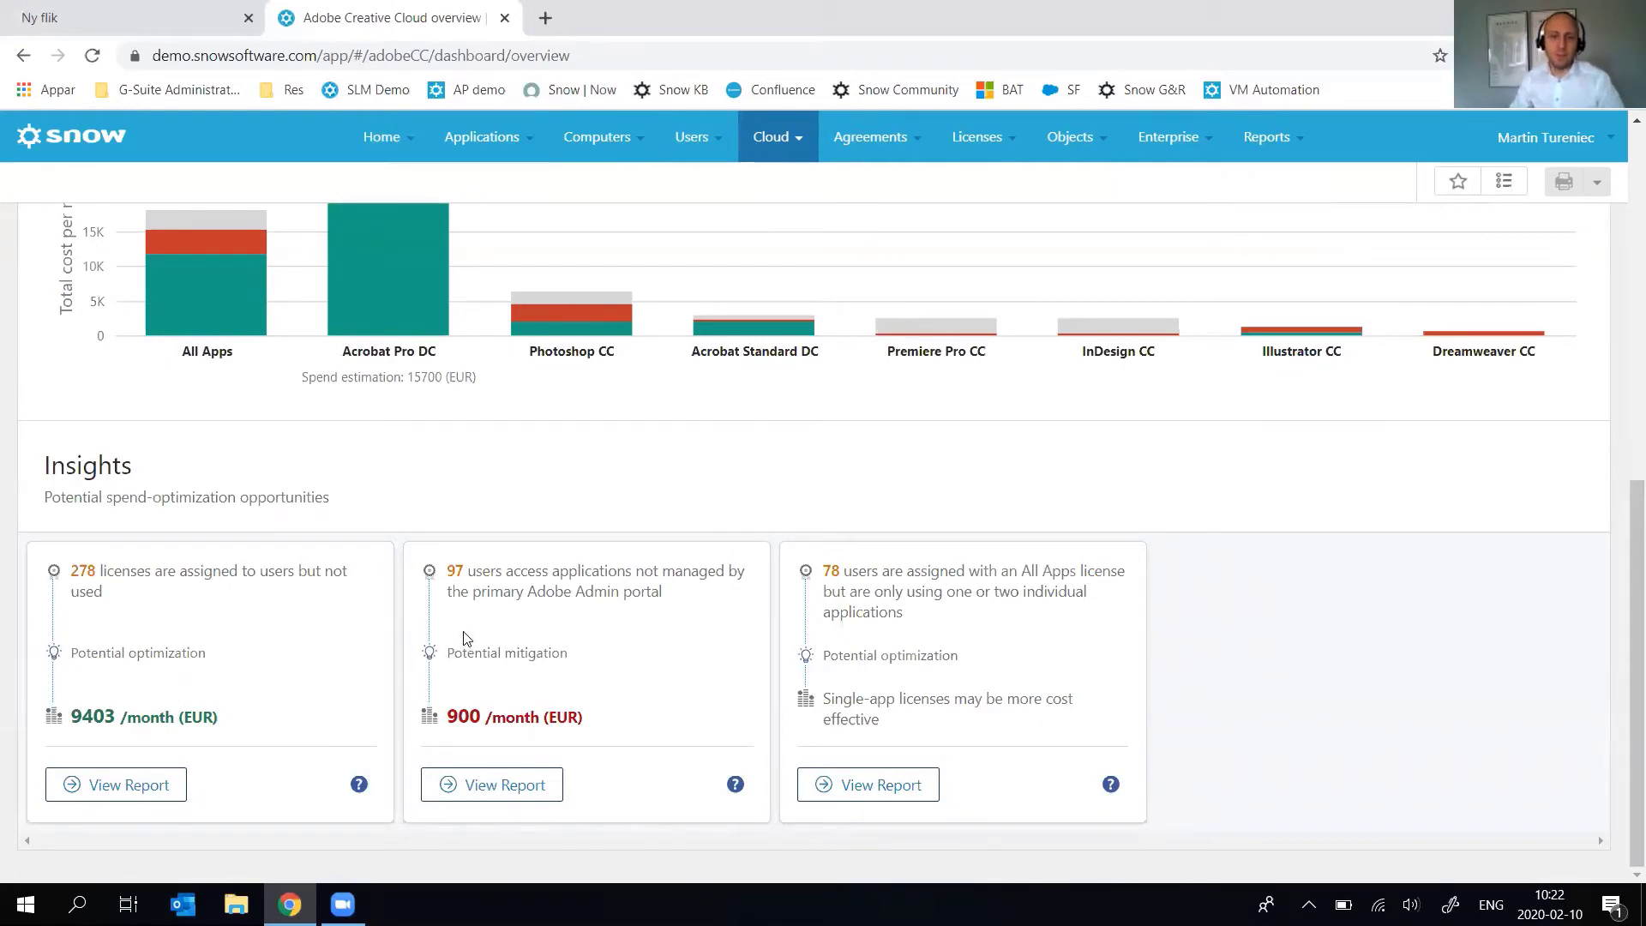
# Scroll back to the cost tiles showing 9,403 EUR unused and 9,782 EUR unassigned.
pyautogui.scroll(3)
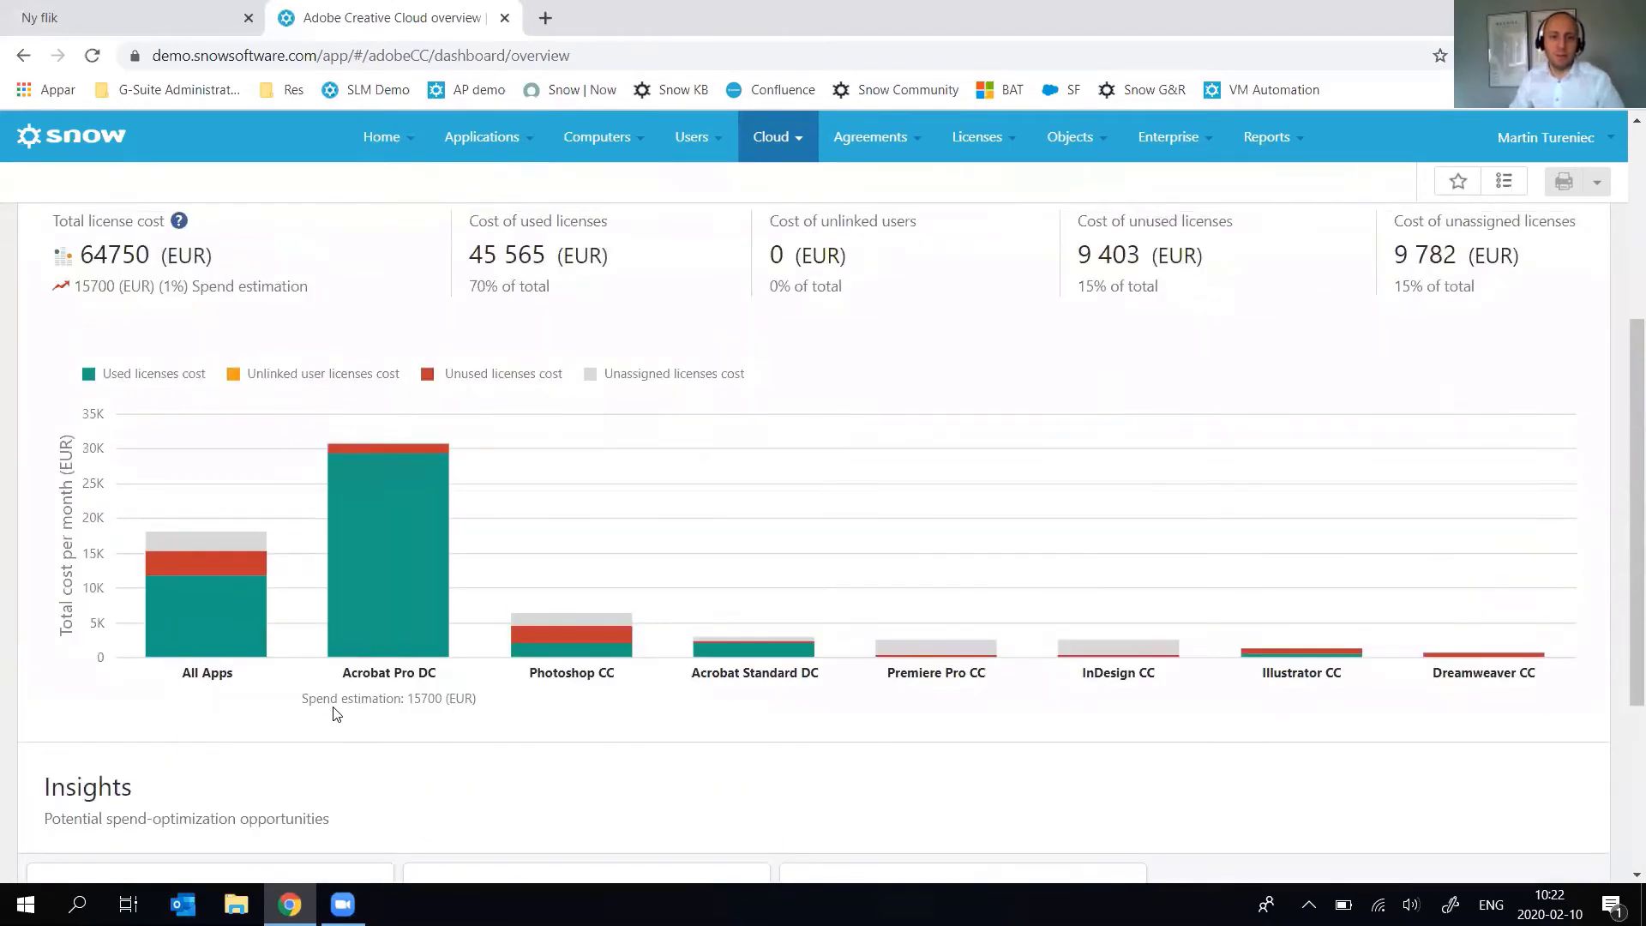
pyautogui.moveTo(207, 539)
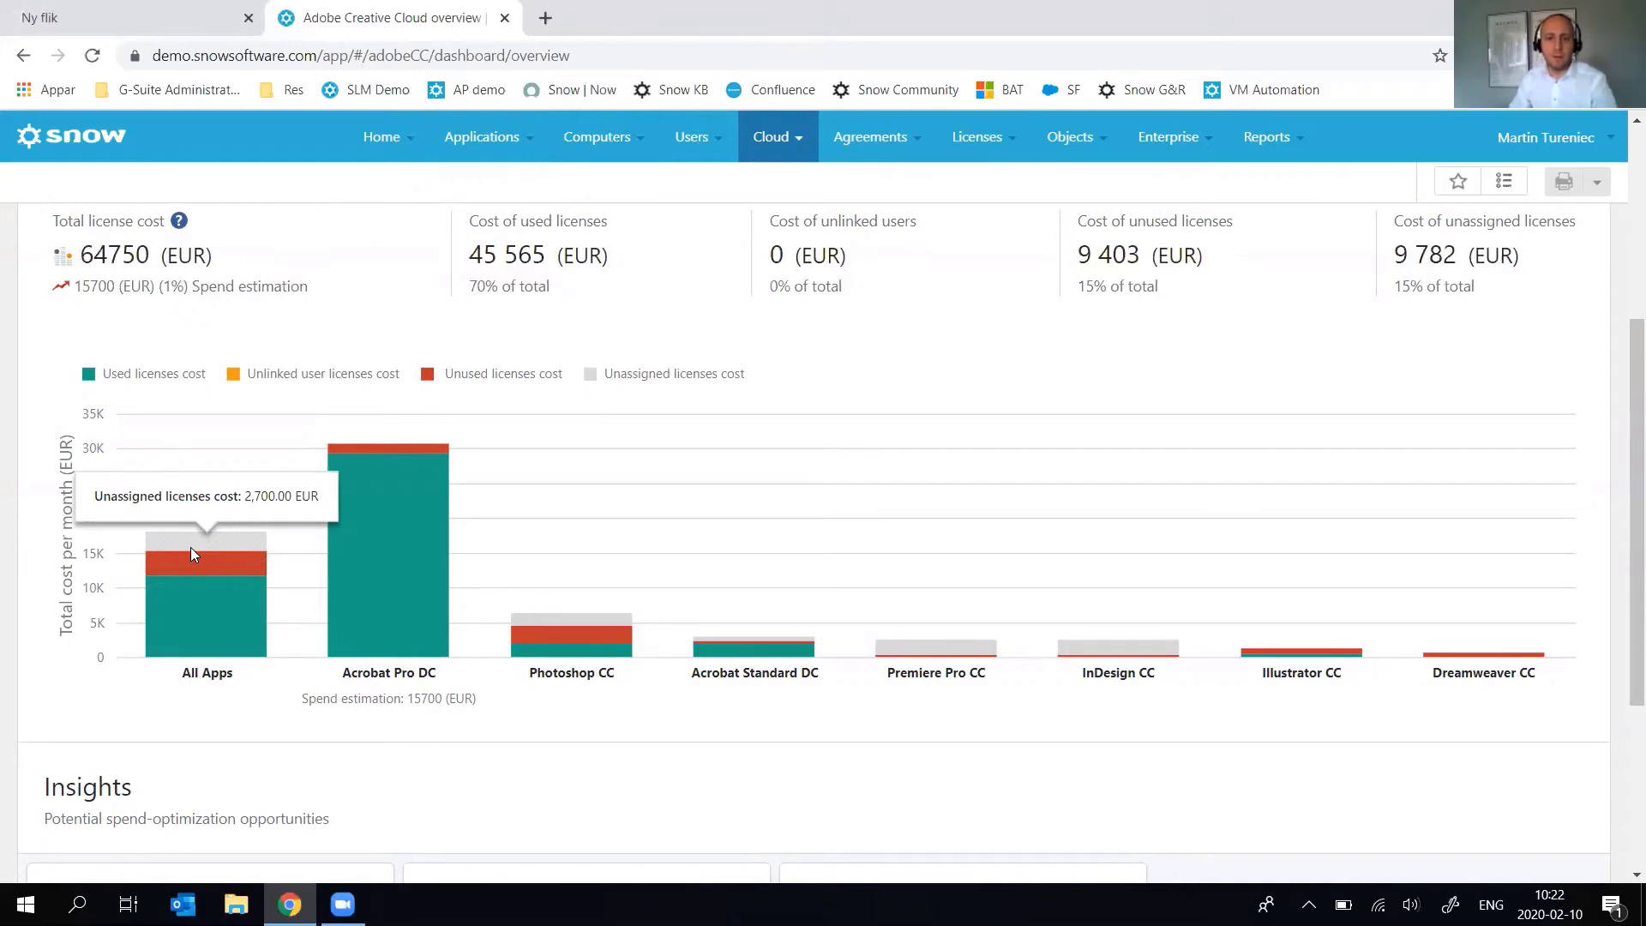
pyautogui.moveTo(233, 560)
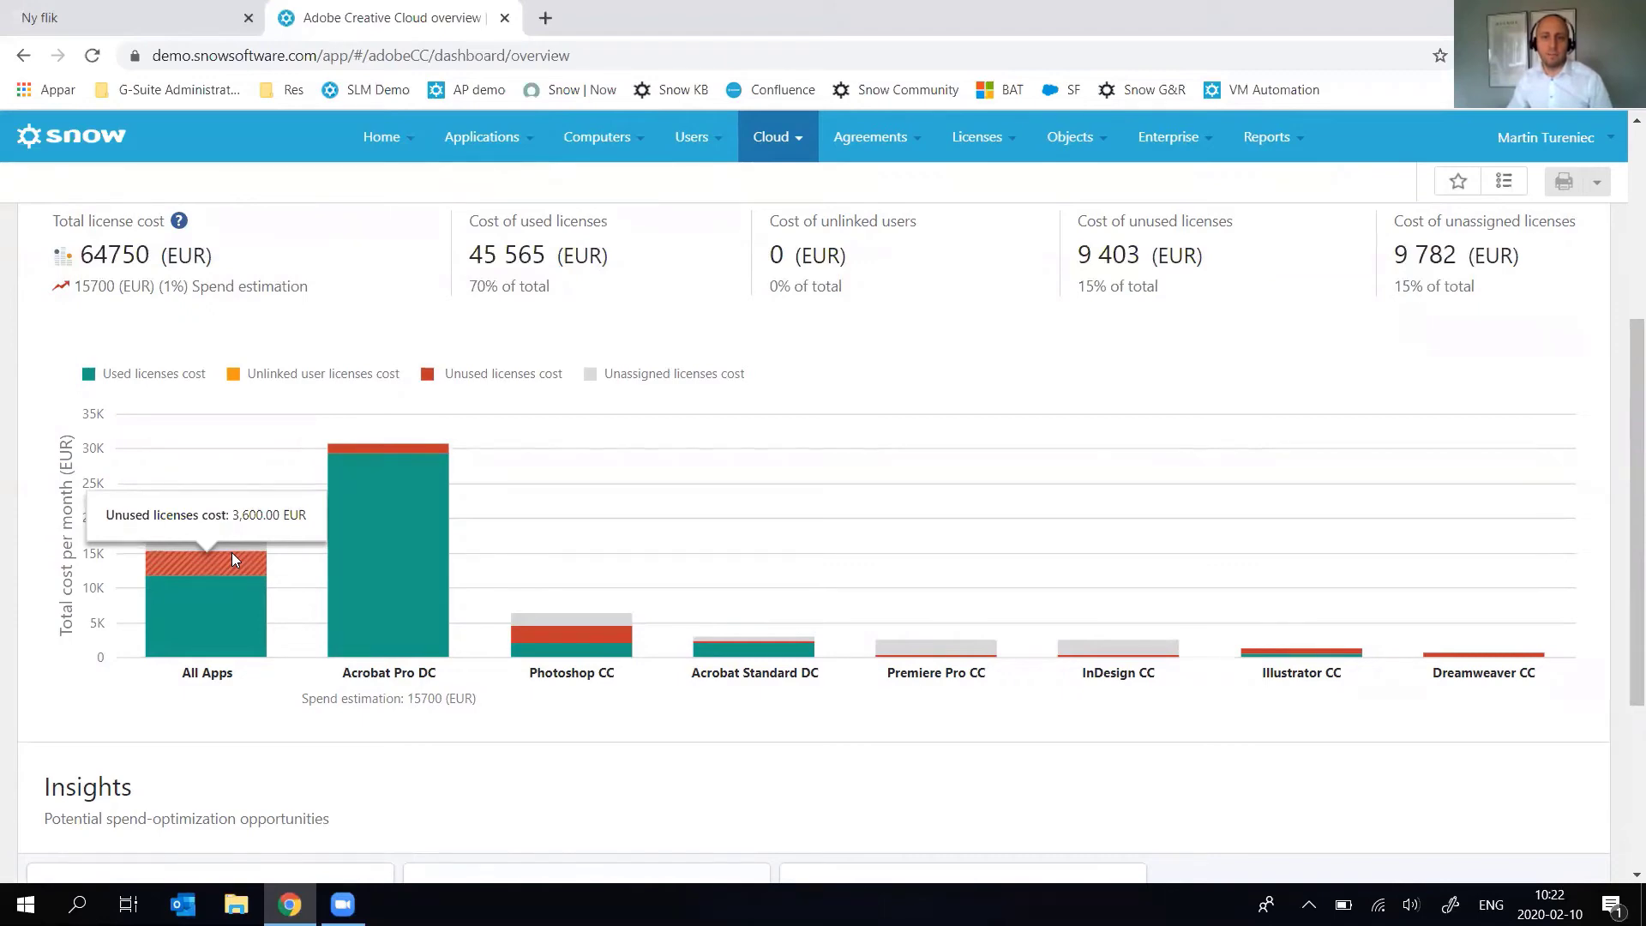
pyautogui.scroll(-3)
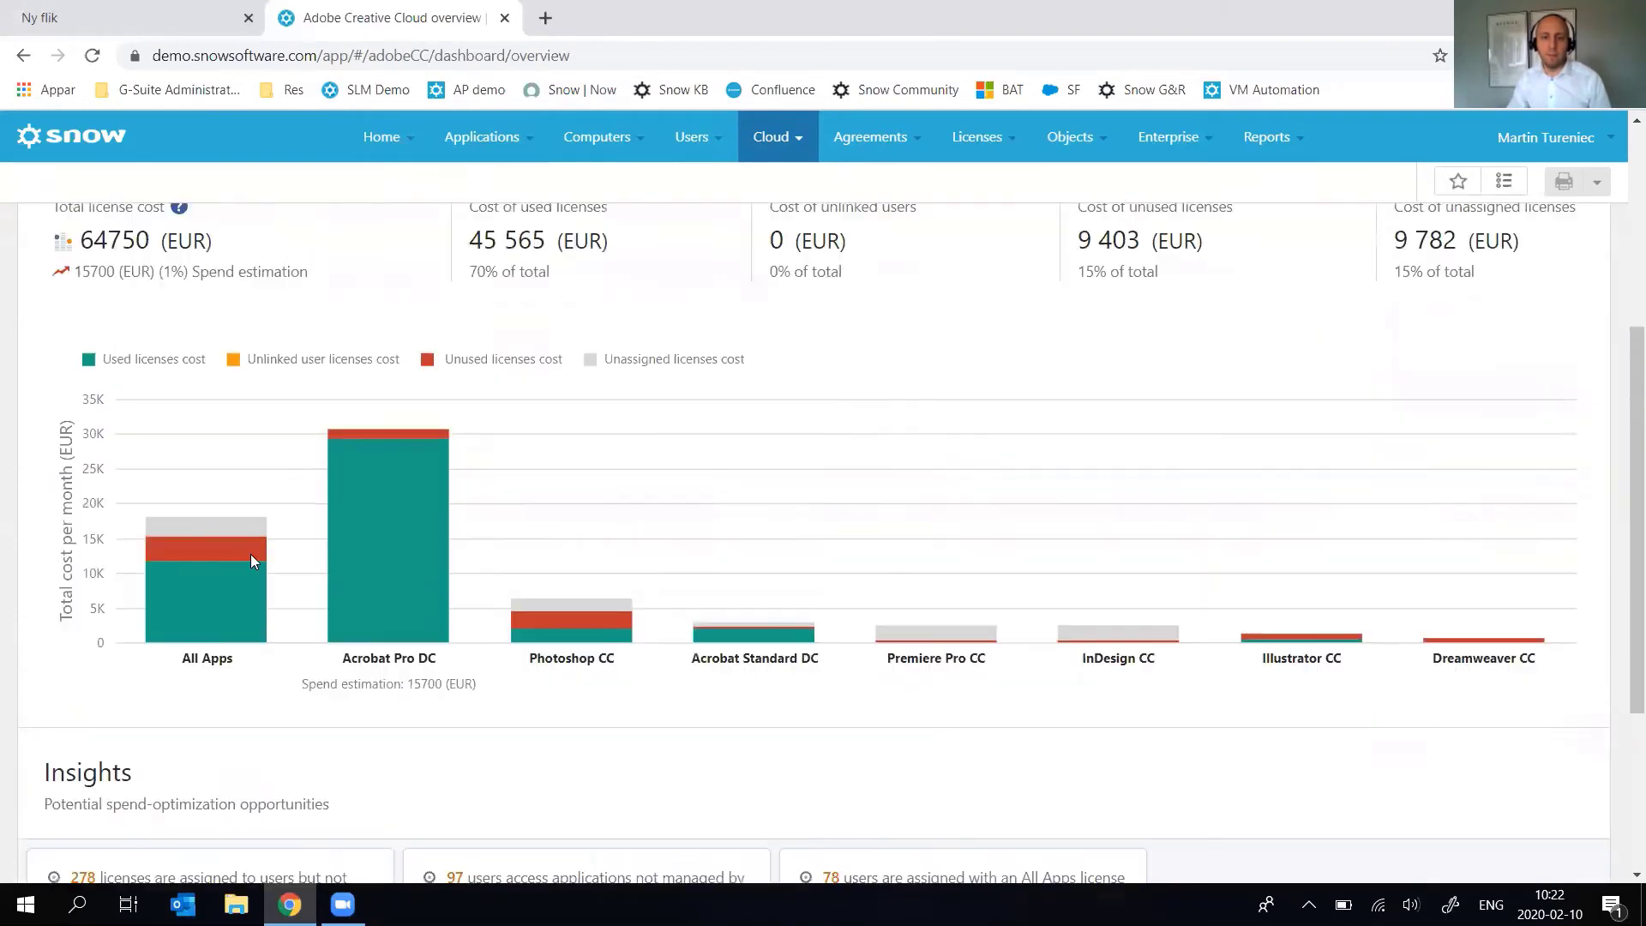
# Scroll down to the Insights cards below the license count chart.
pyautogui.scroll(-3)
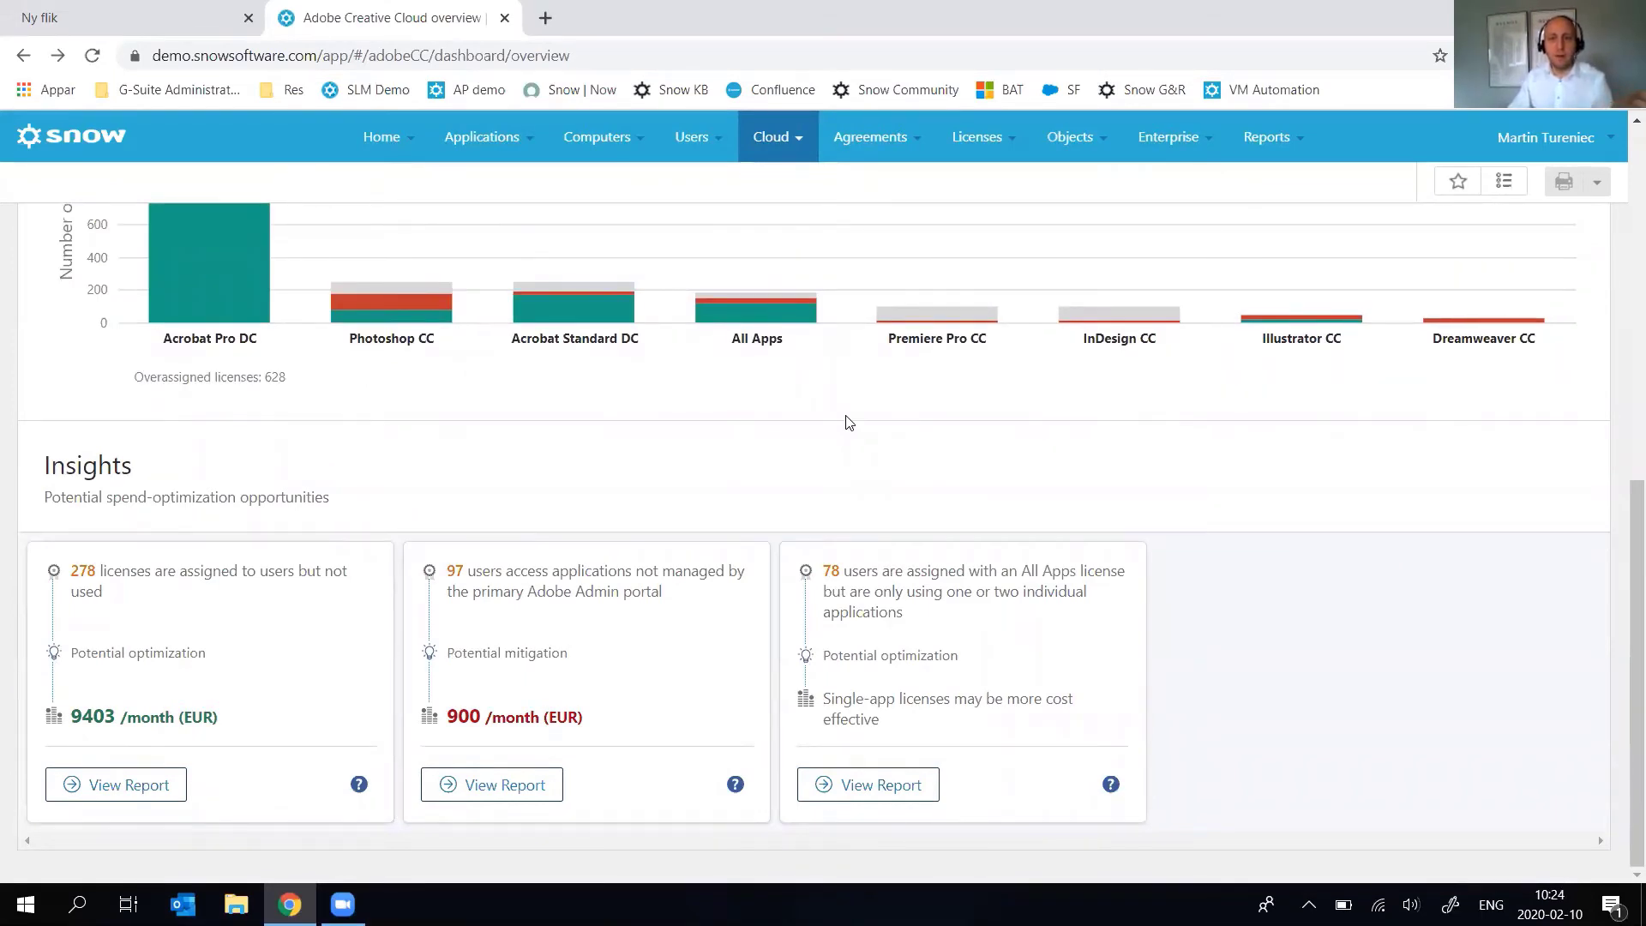
pyautogui.moveTo(882, 649)
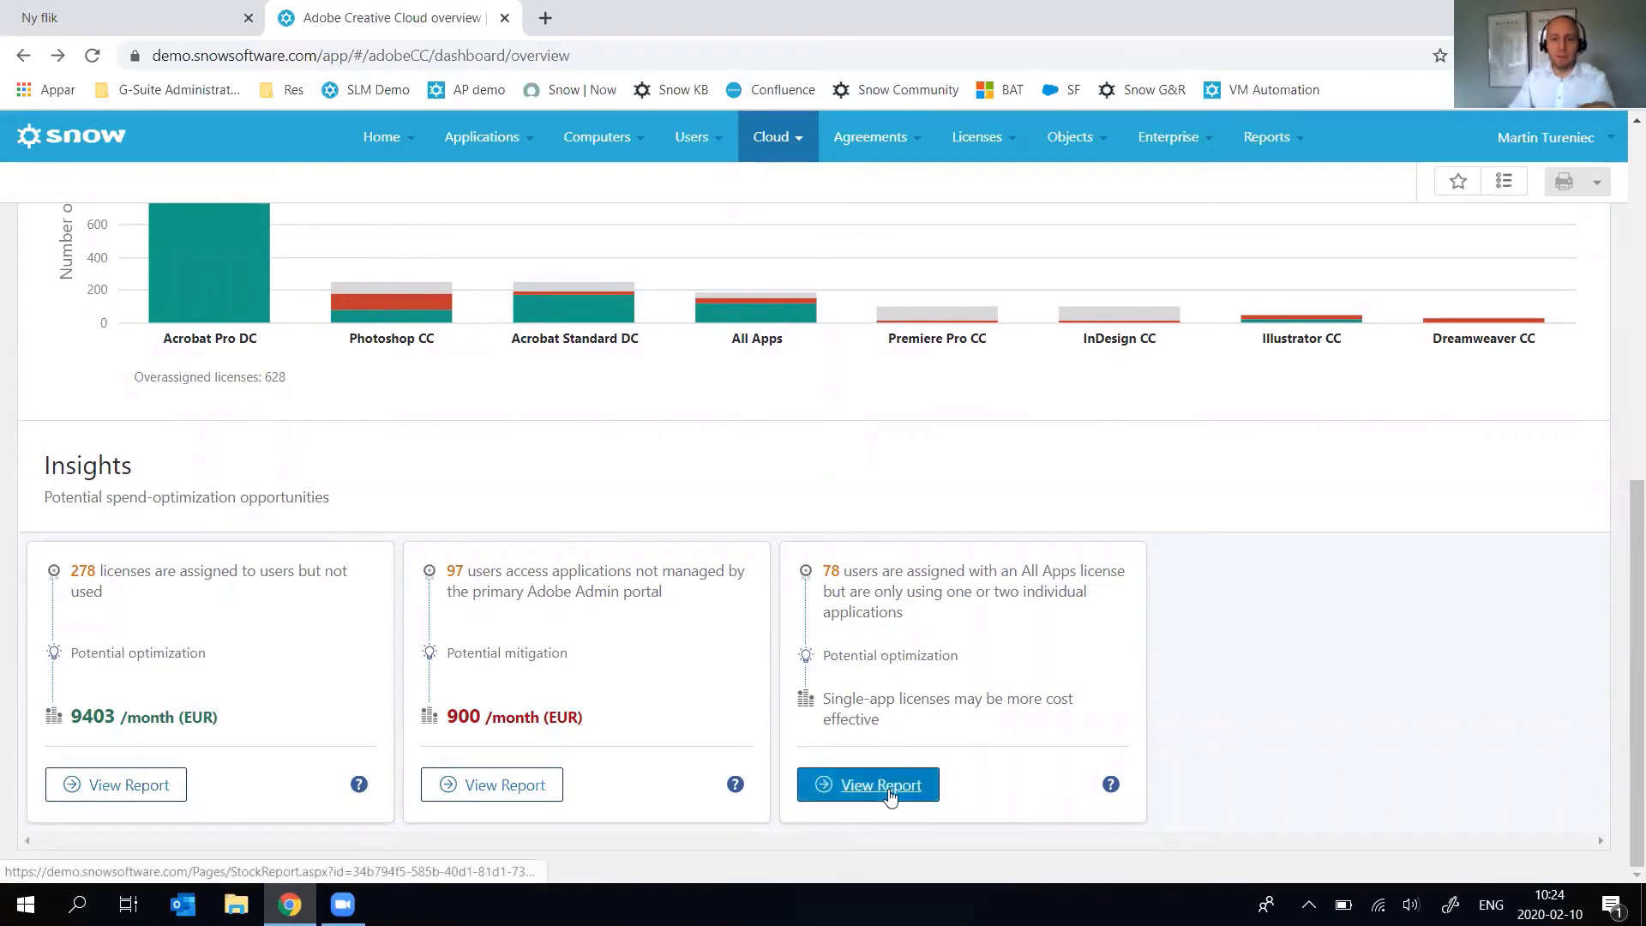
# Open the All Apps optimization report via View Report and scroll through it.
pyautogui.click(867, 784)
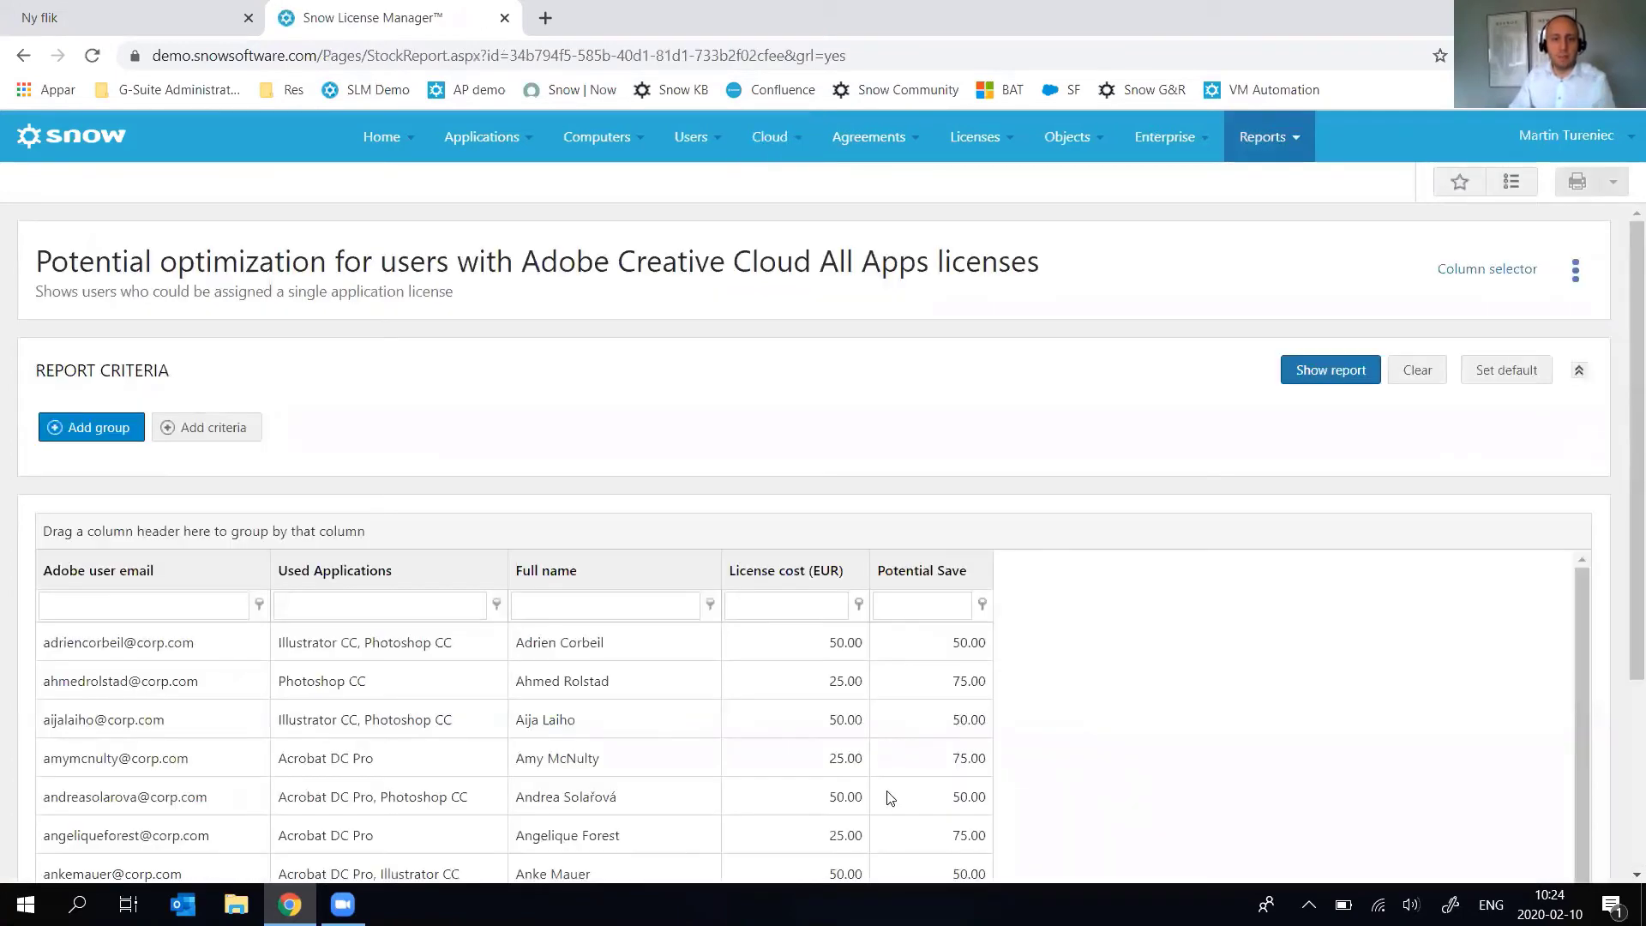
pyautogui.scroll(-3)
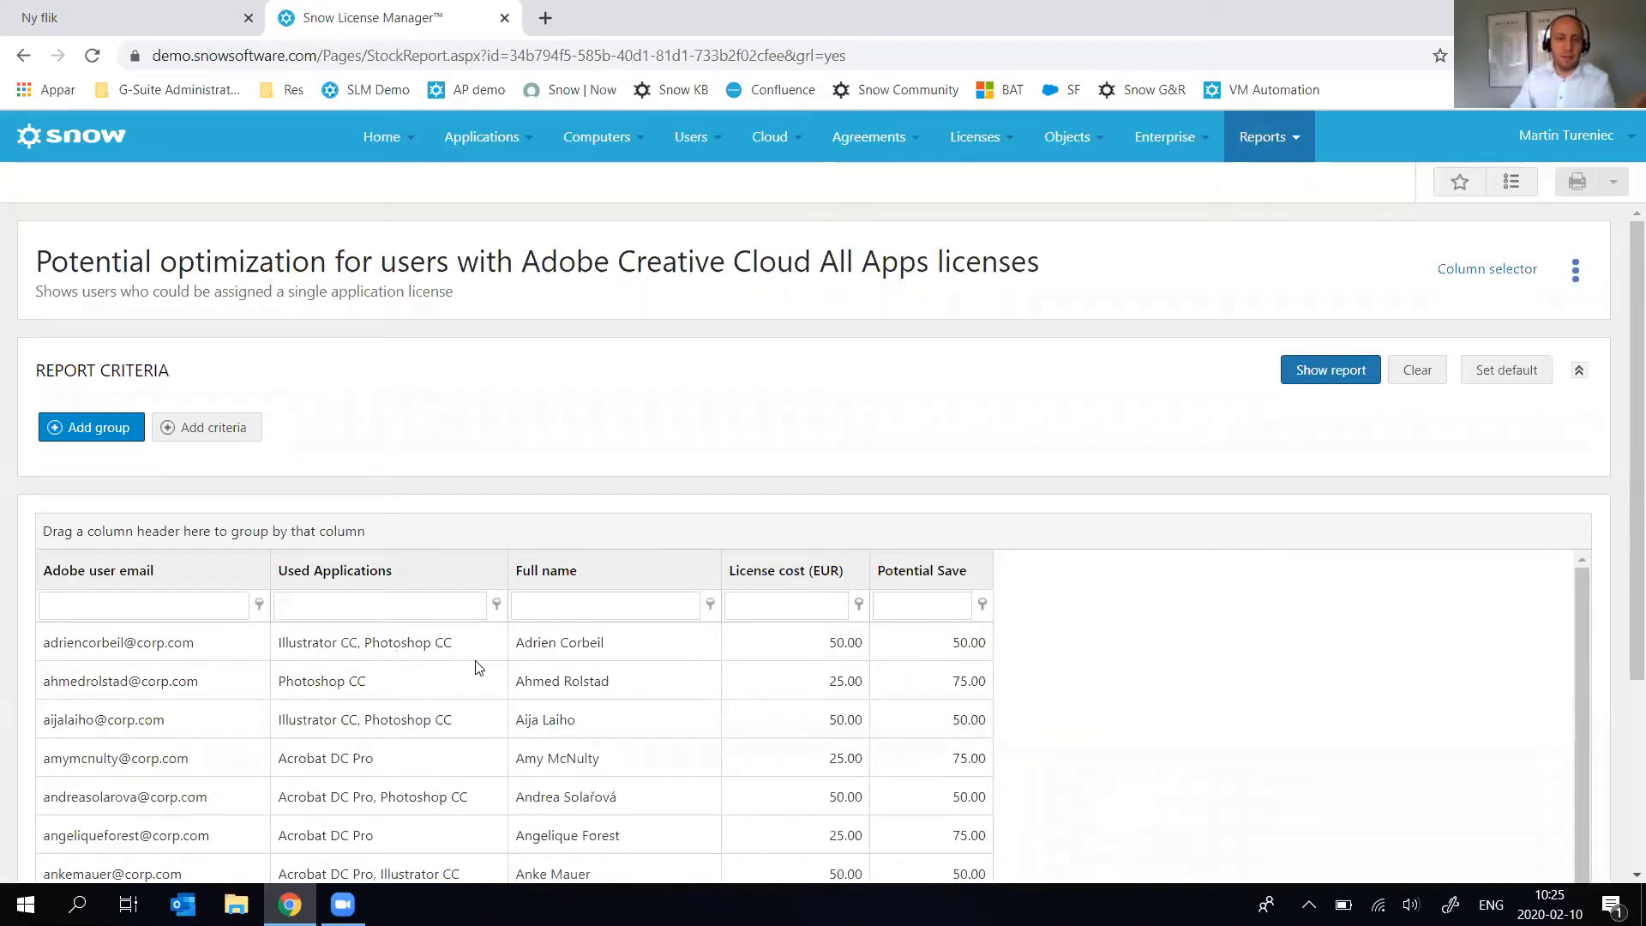
pyautogui.moveTo(417, 660)
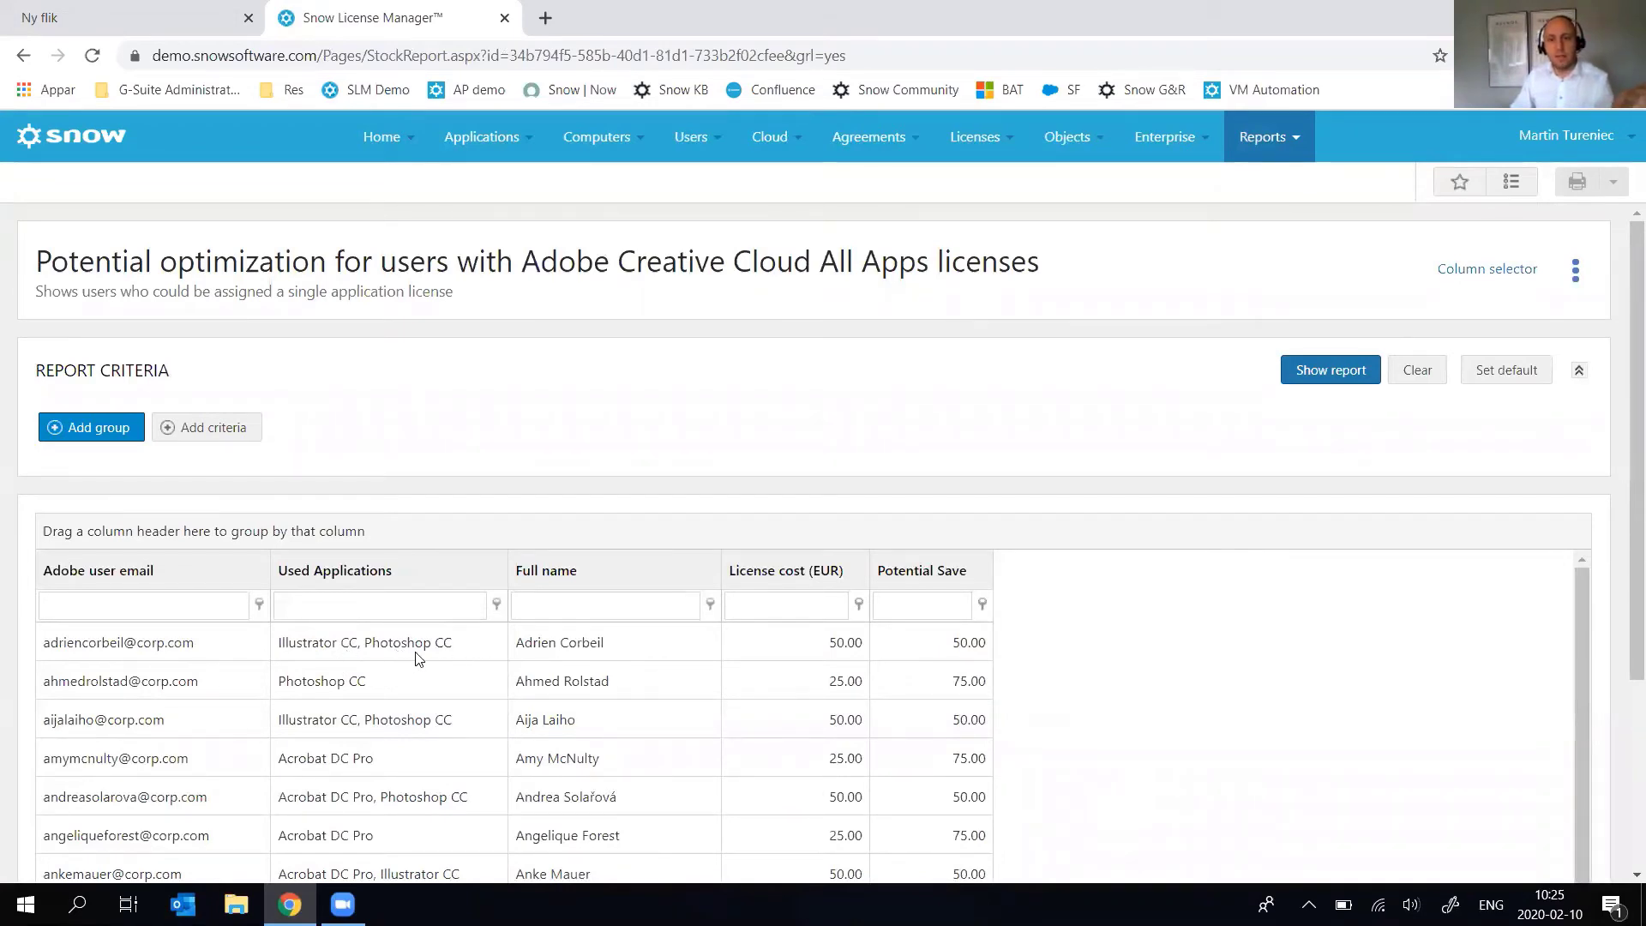
pyautogui.moveTo(820, 649)
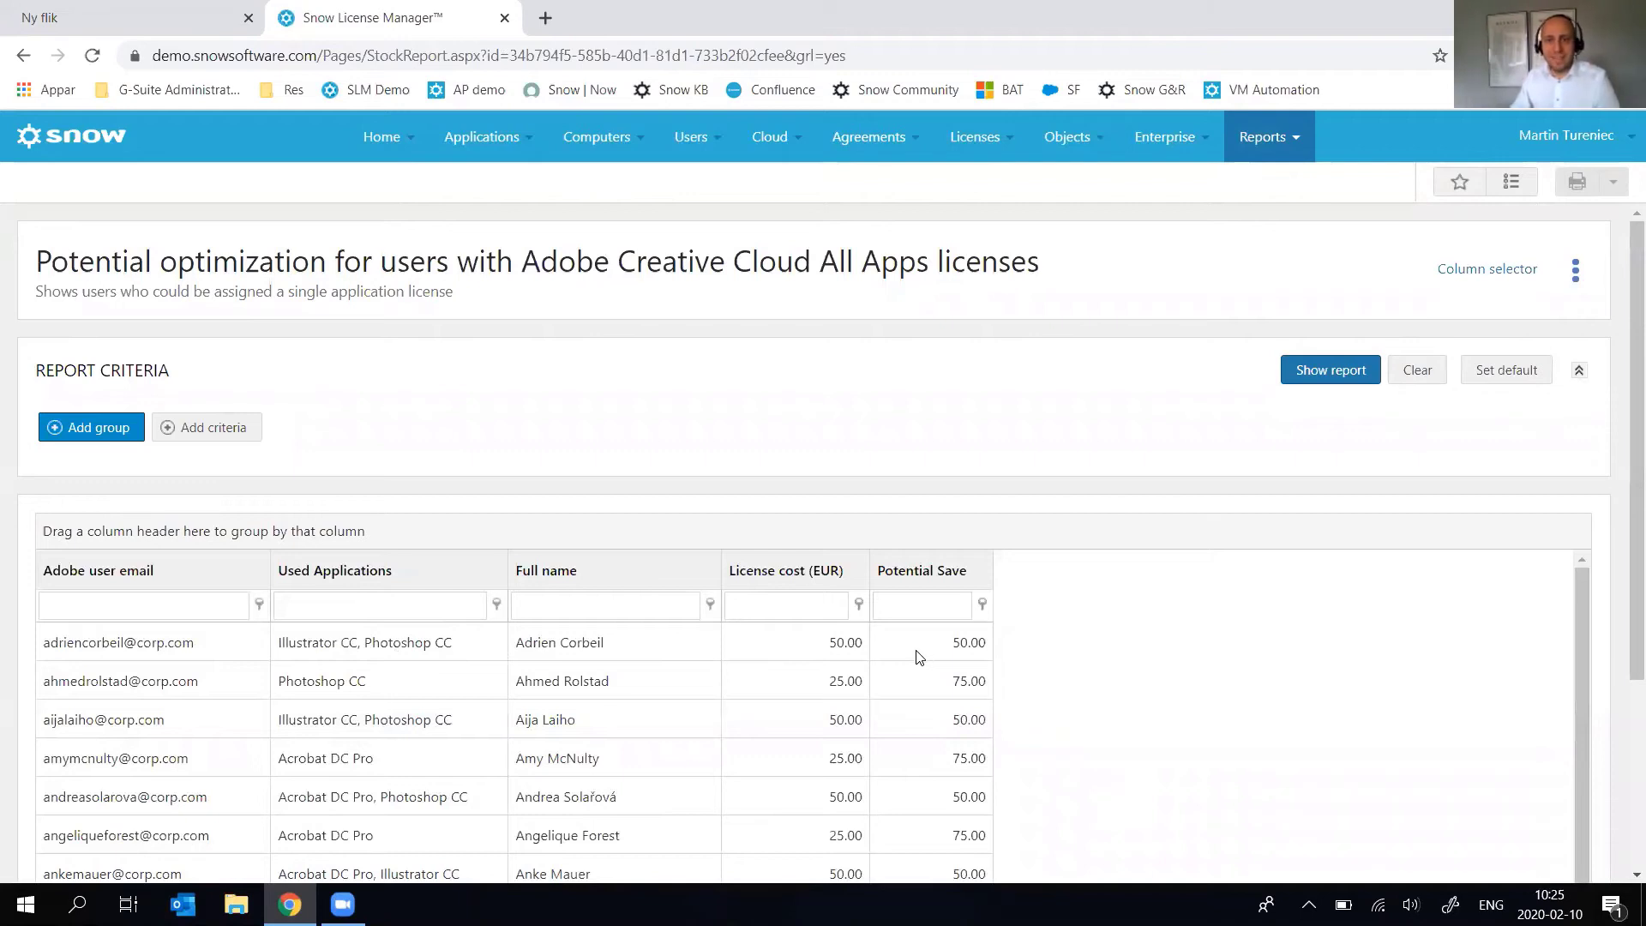
pyautogui.moveTo(914, 653)
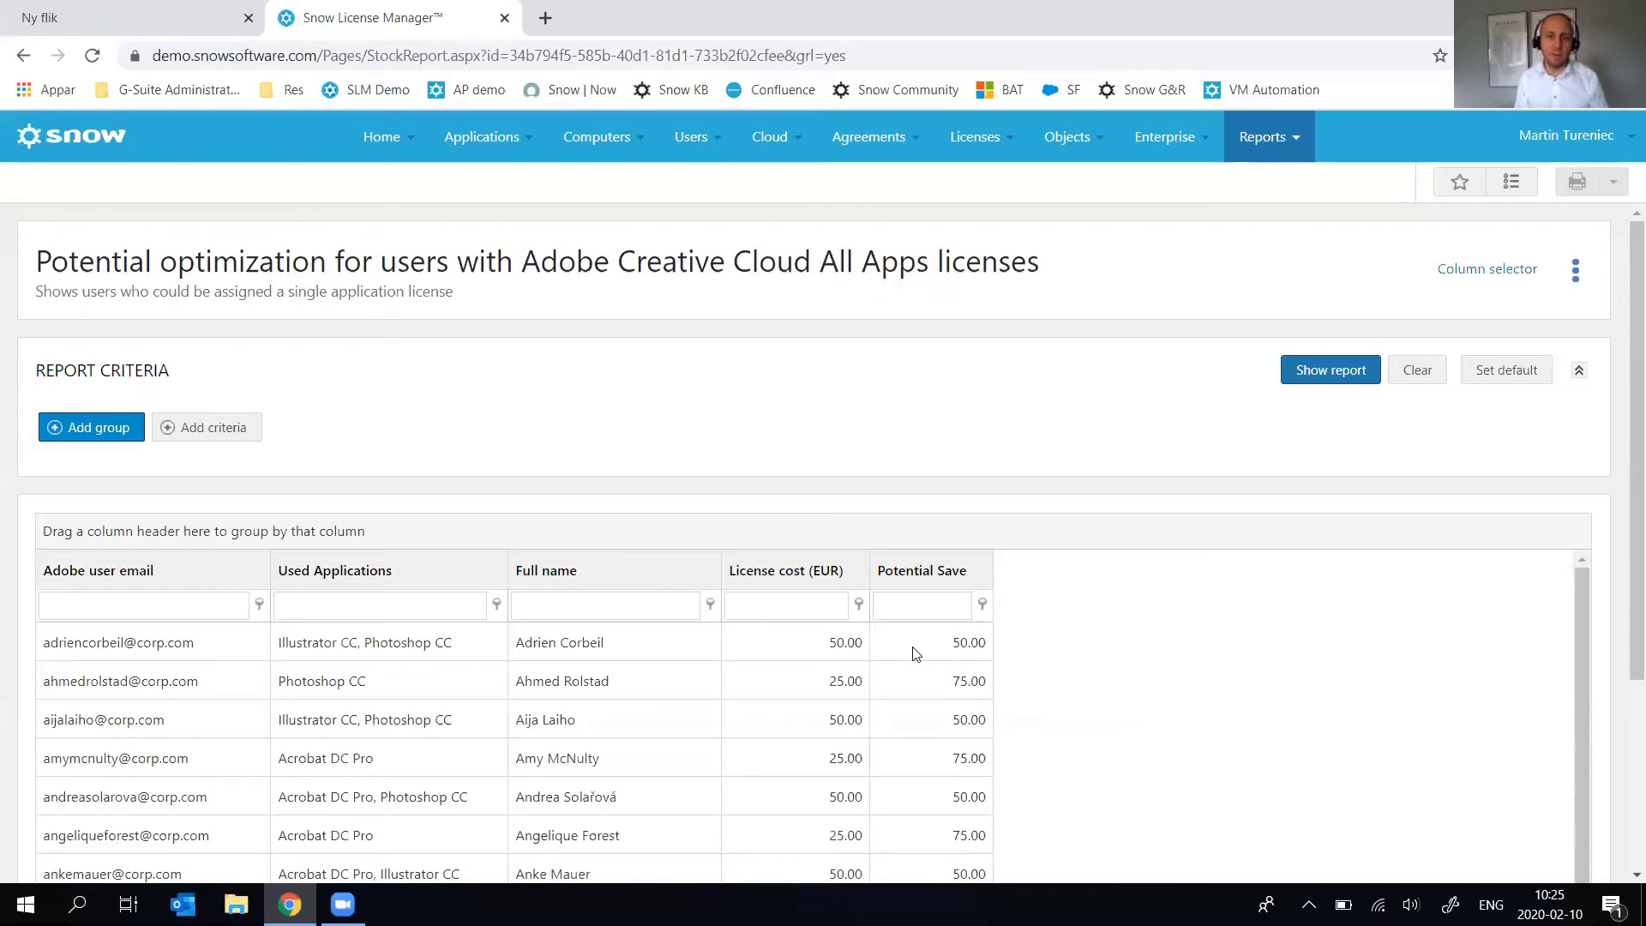
pyautogui.scroll(-3)
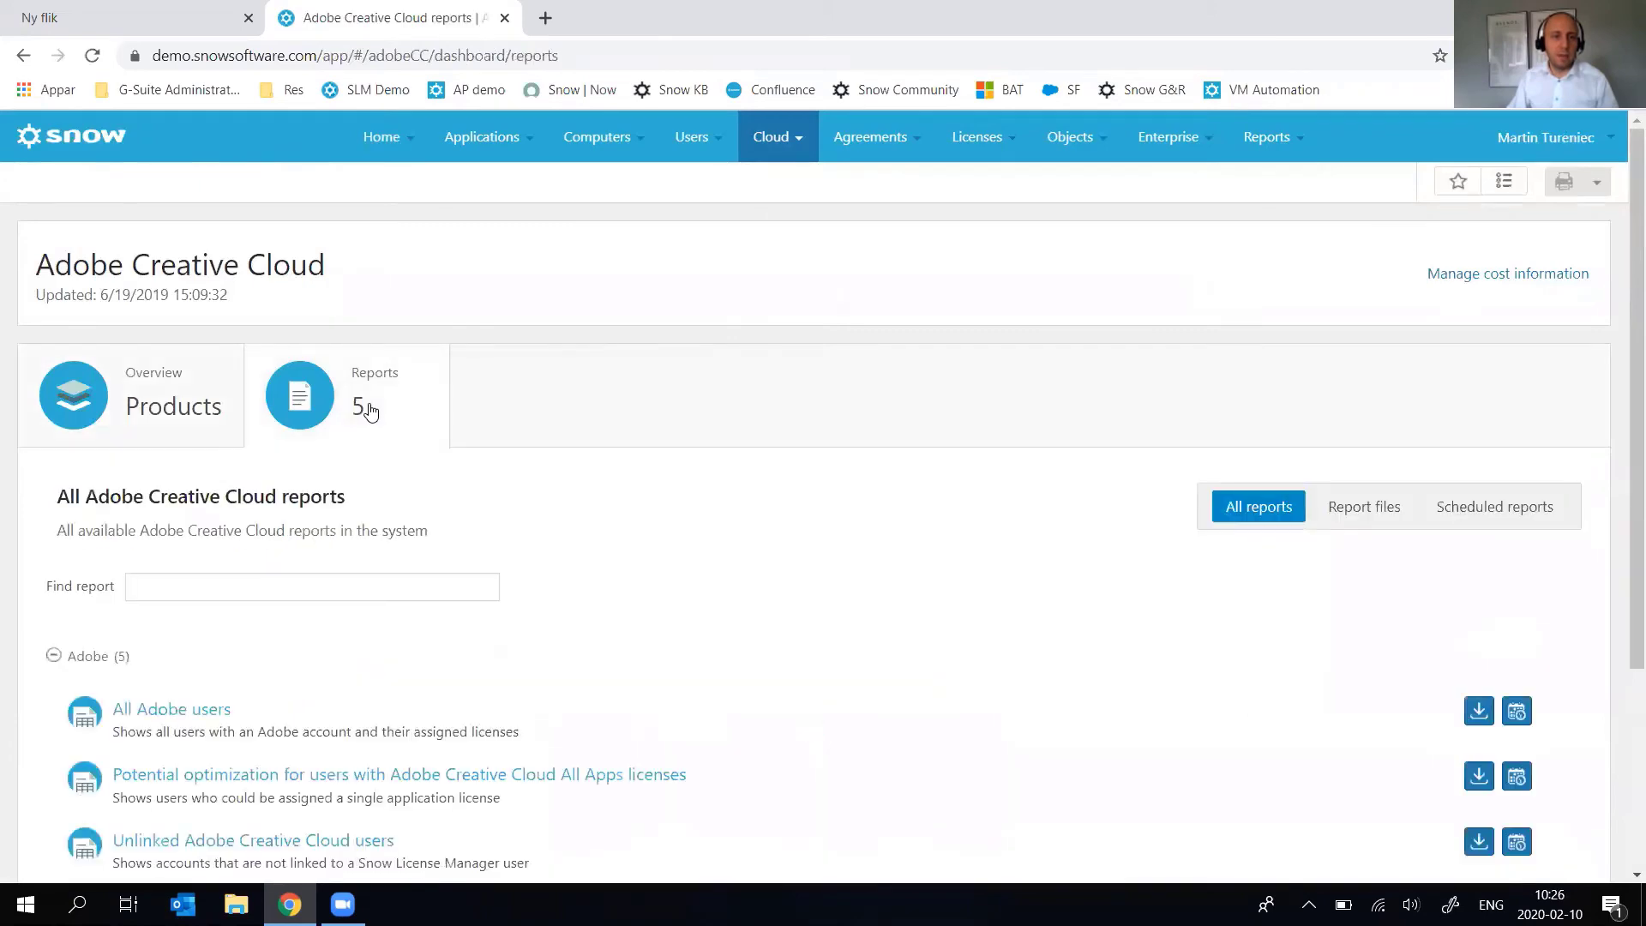
pyautogui.moveTo(375, 402)
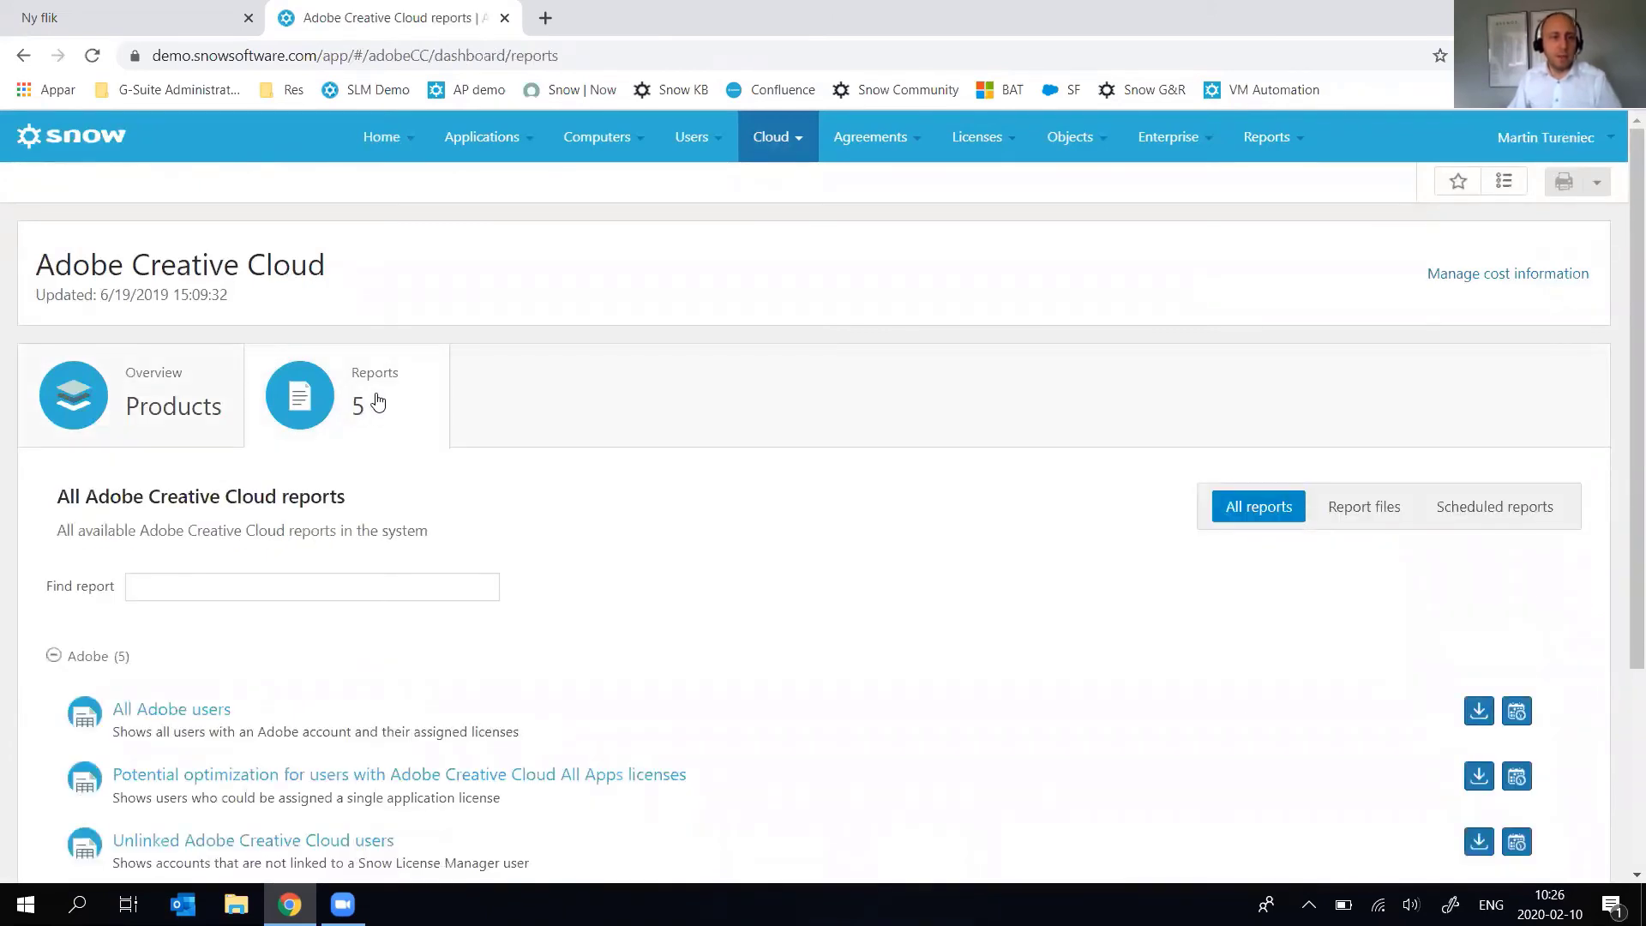
# Scroll down to Unmanaged users and Unused licenses in the reports list.
pyautogui.scroll(-3)
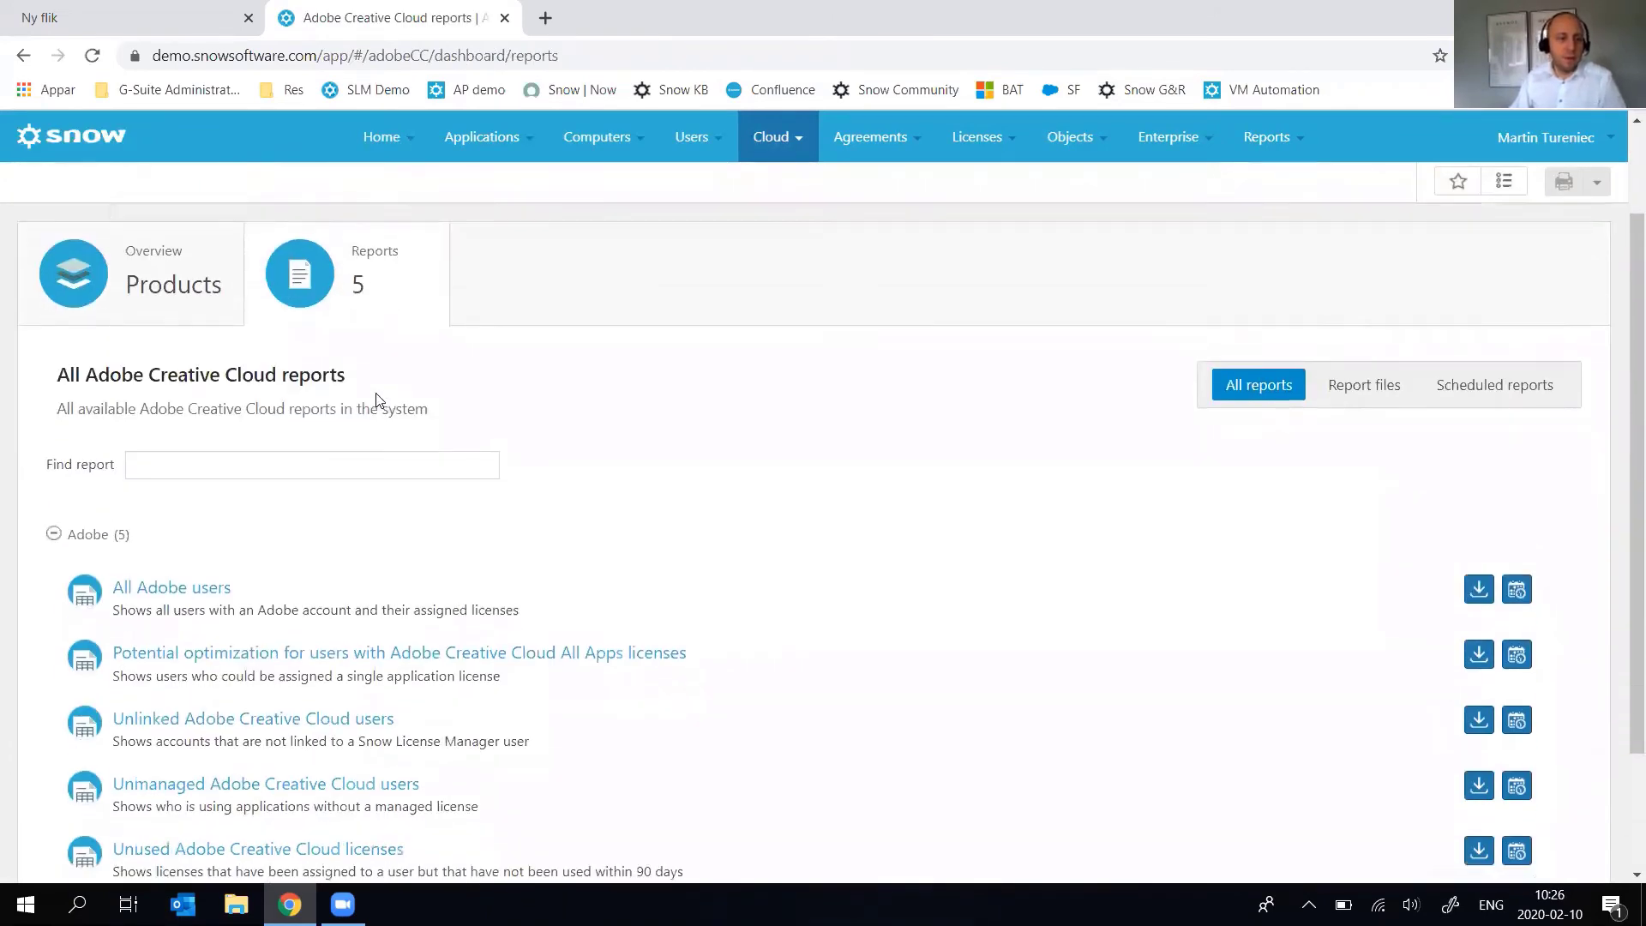
pyautogui.scroll(-3)
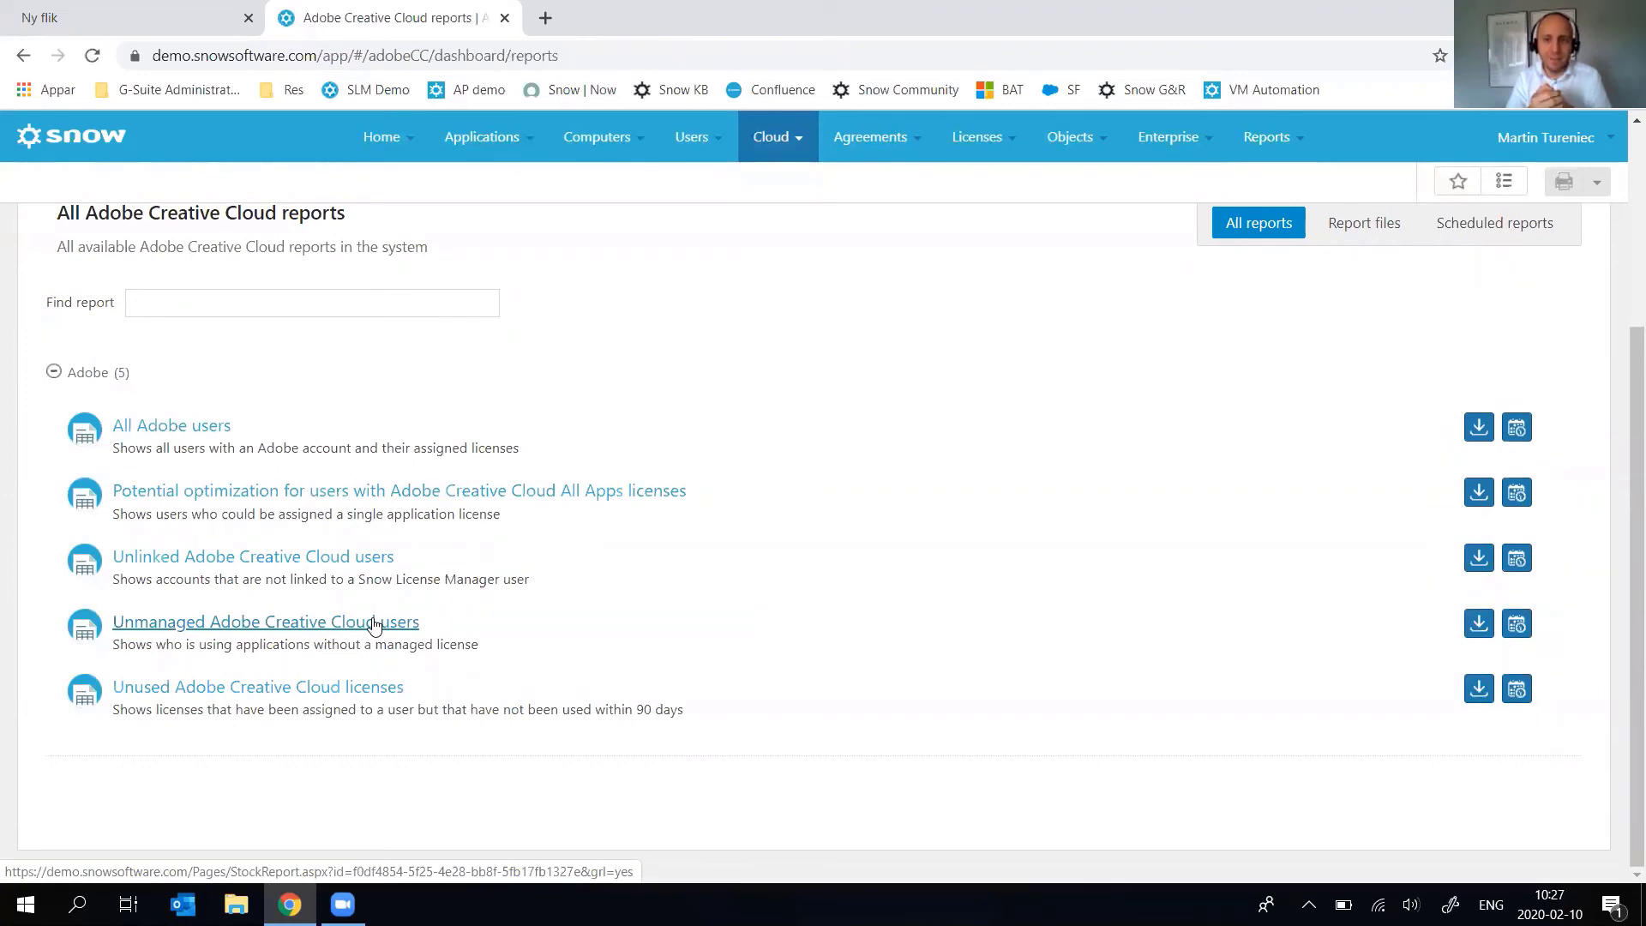
pyautogui.moveTo(397, 598)
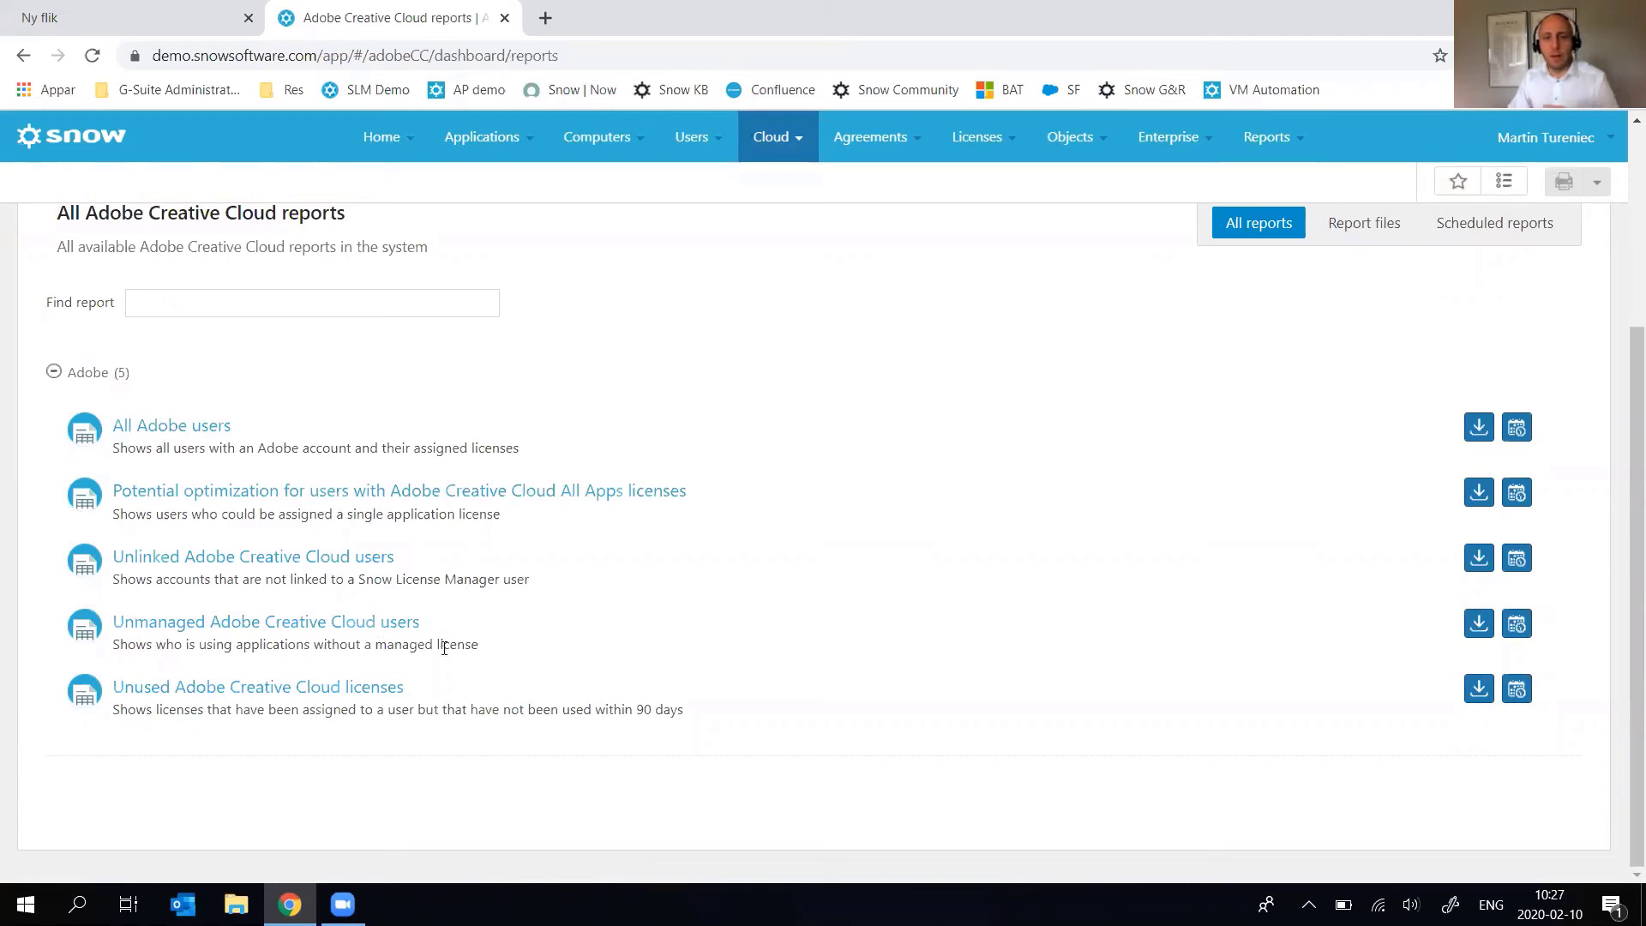
pyautogui.moveTo(444, 637)
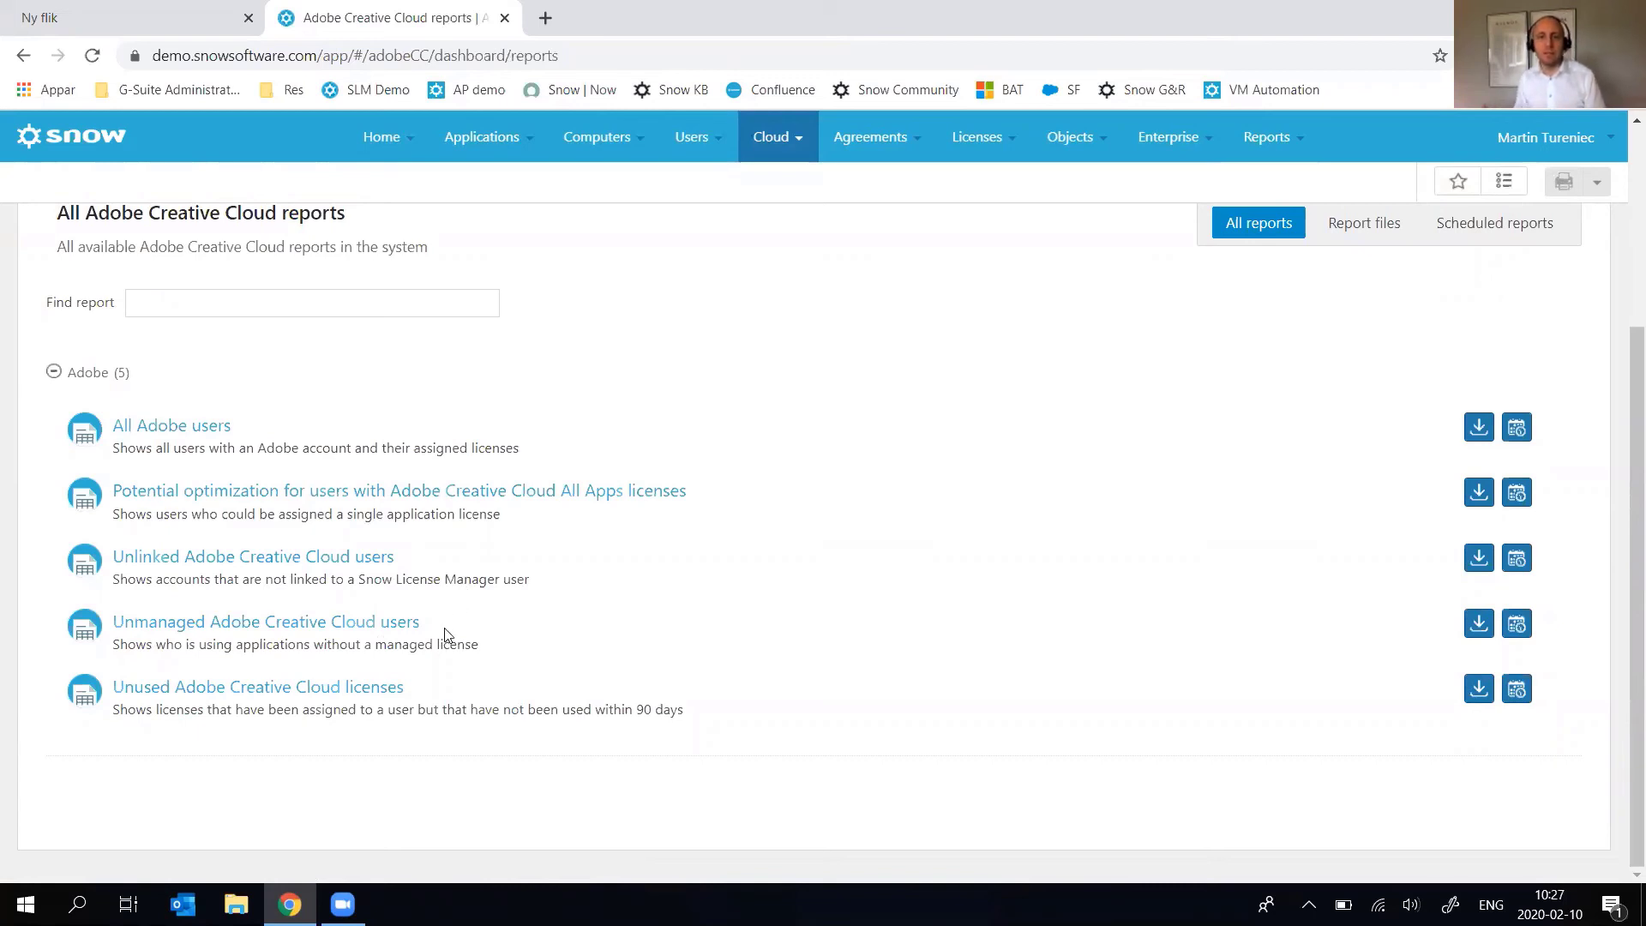